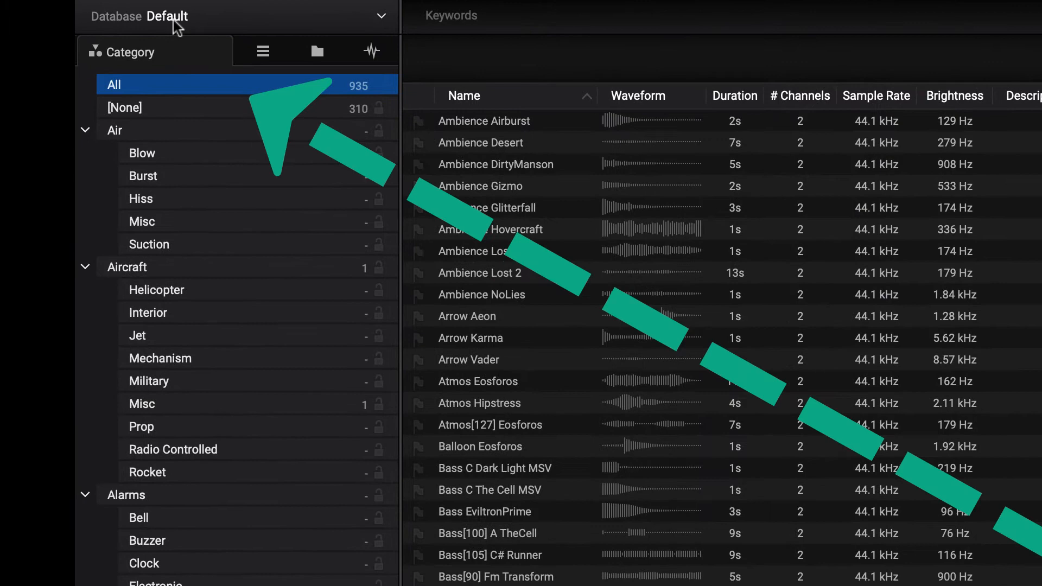
mouse_move(174, 21)
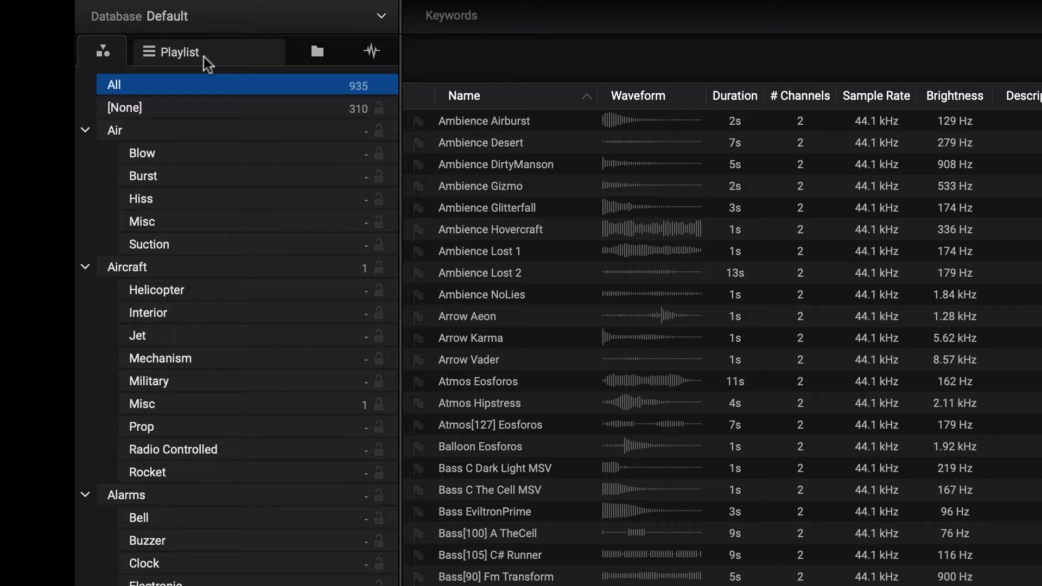
Preview Blup LiquidPump 1 pitched down to -2.4 semitones, adjusting the waveform channel display
click(101, 51)
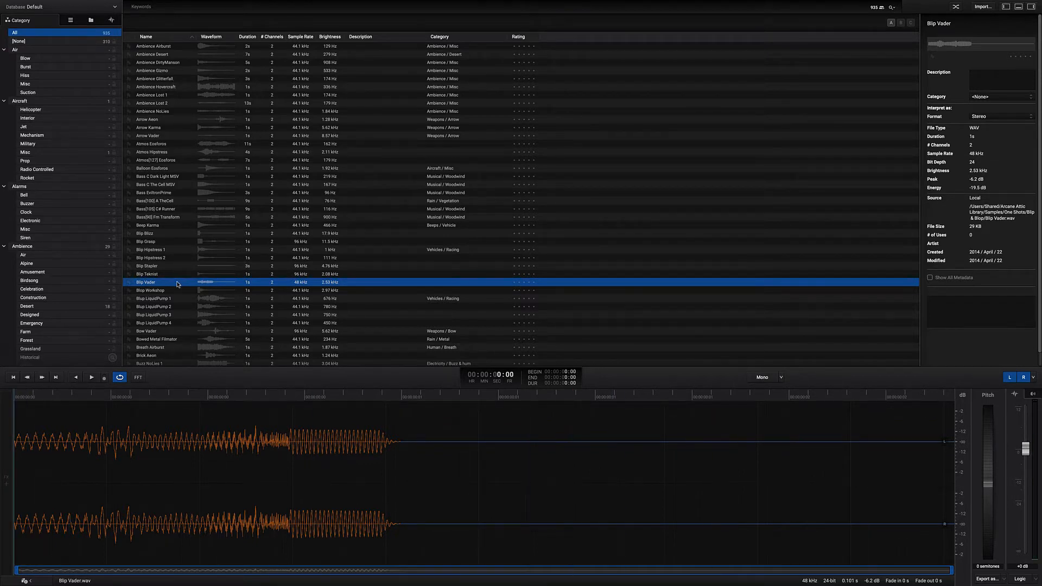
mouse_move(119, 377)
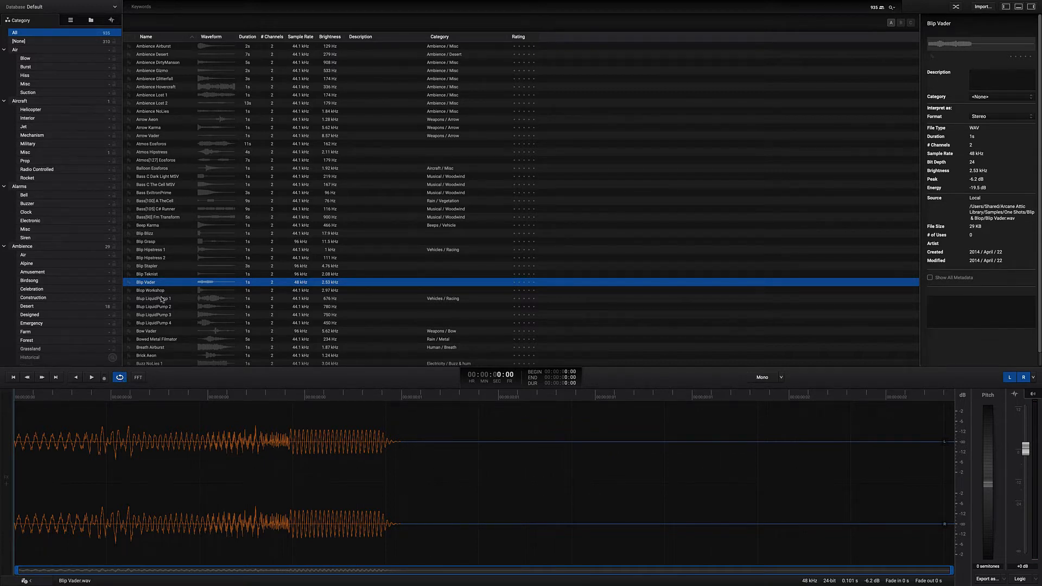
click(153, 297)
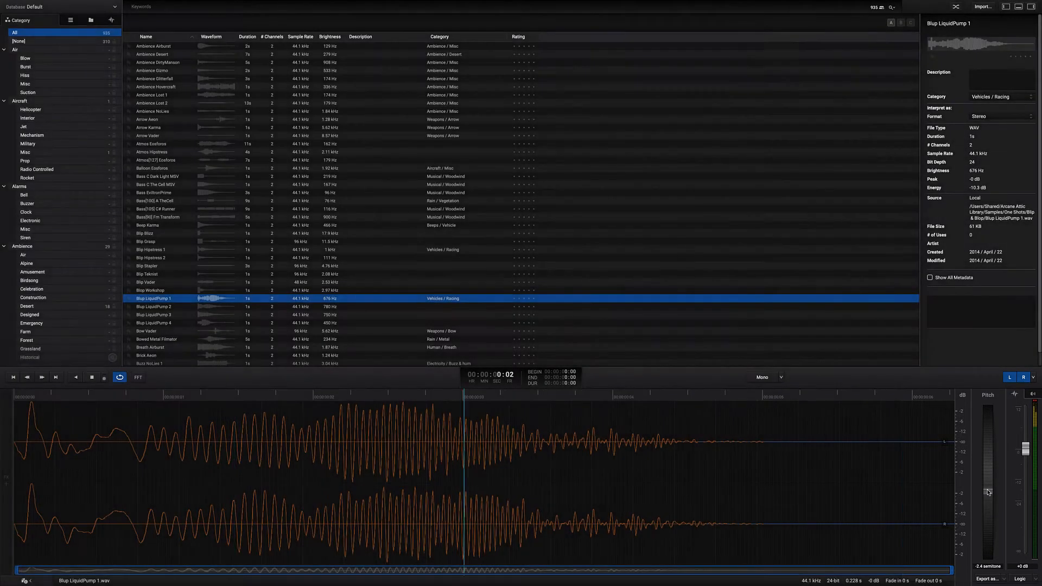
click(91, 376)
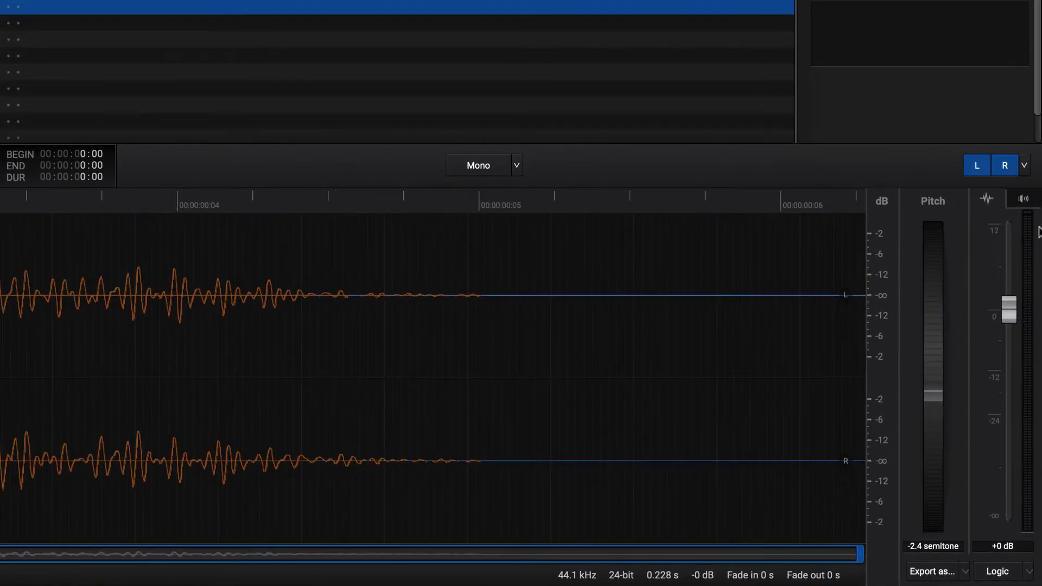
click(977, 165)
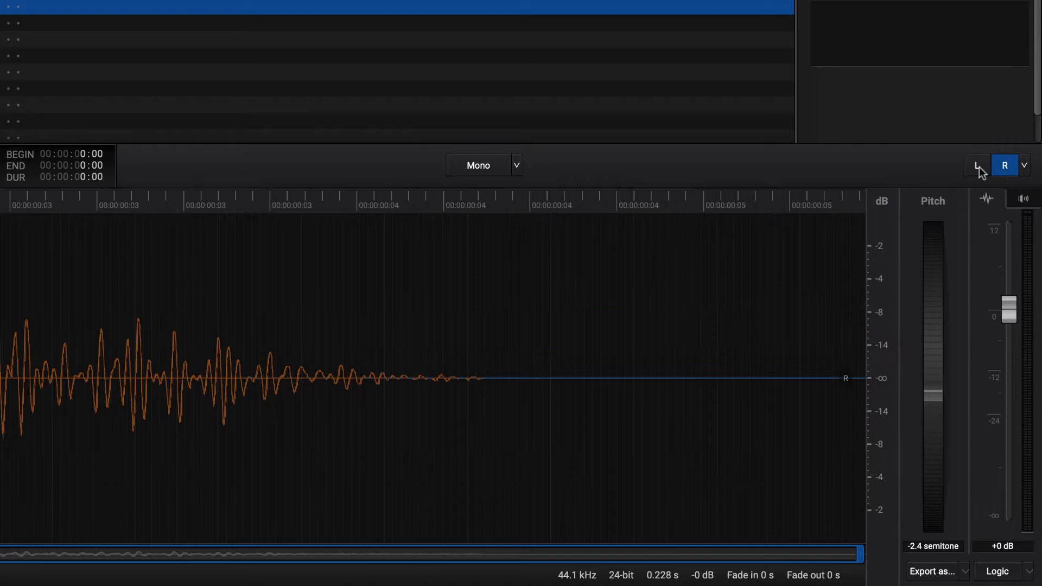
click(1024, 165)
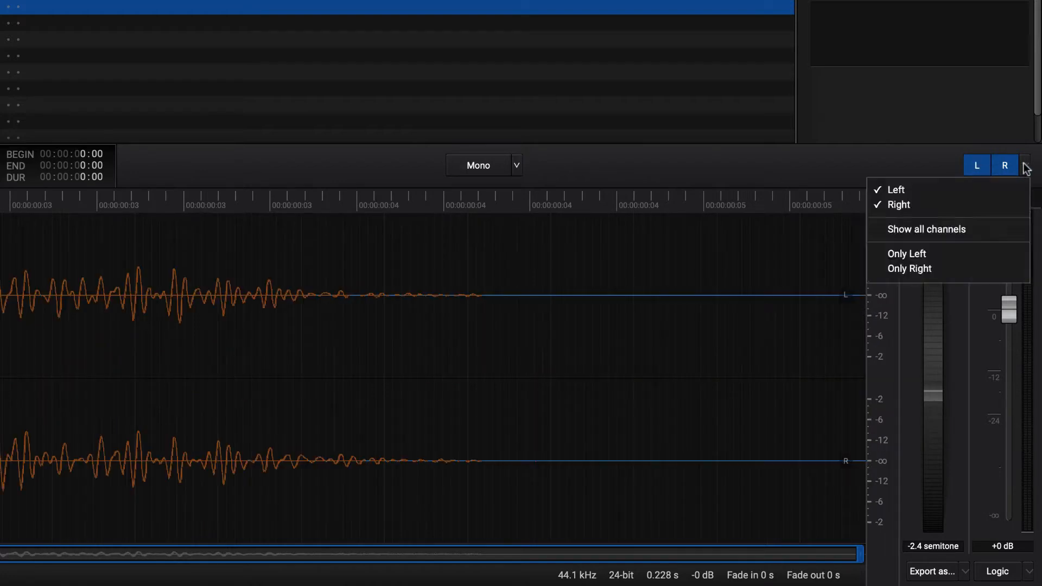
mouse_move(1013, 180)
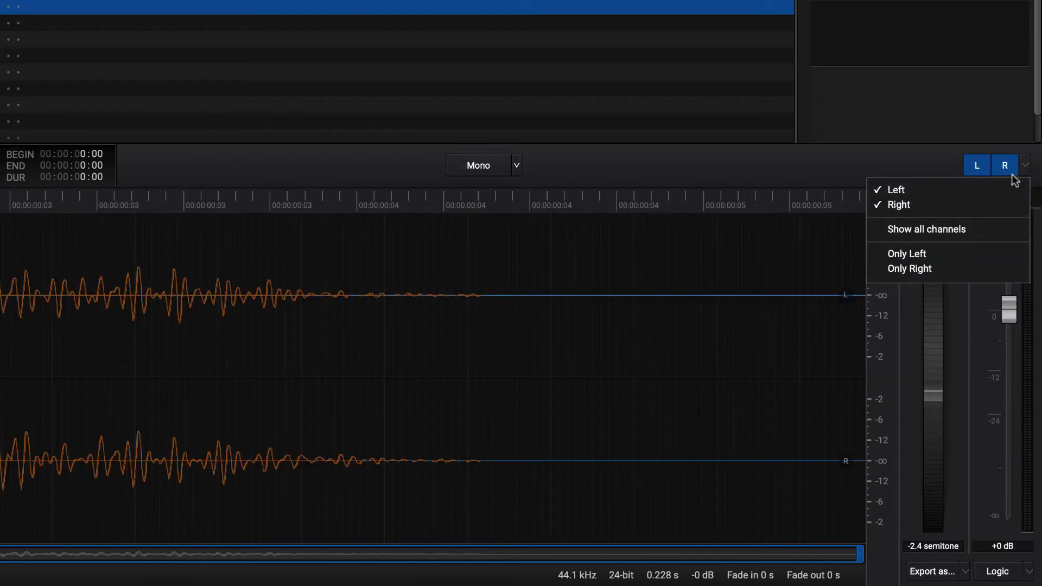
click(1025, 165)
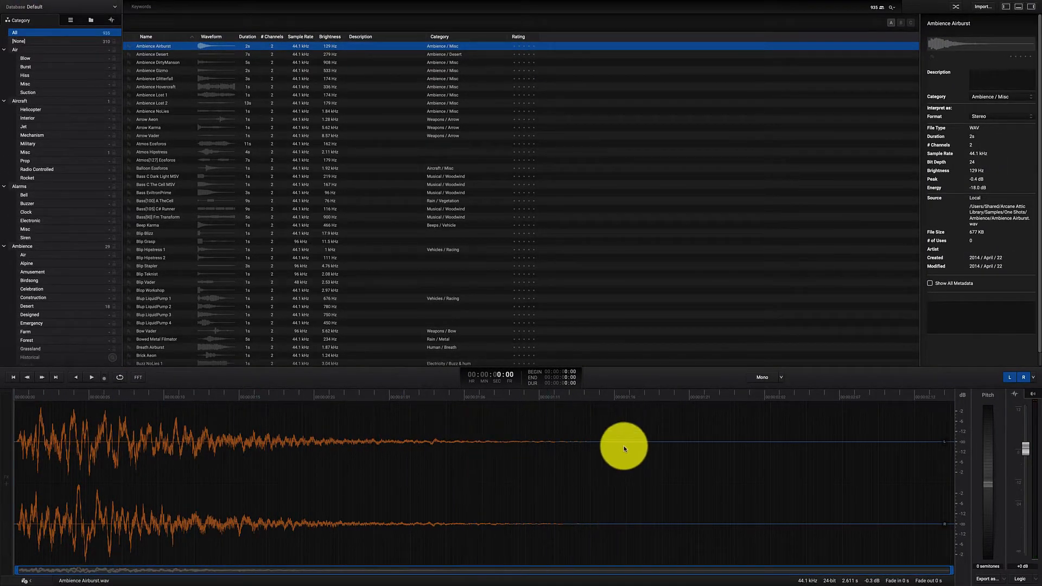
Preview Ambience Airburst, apply the Whoosh effect, and send it into the Logic project
click(91, 377)
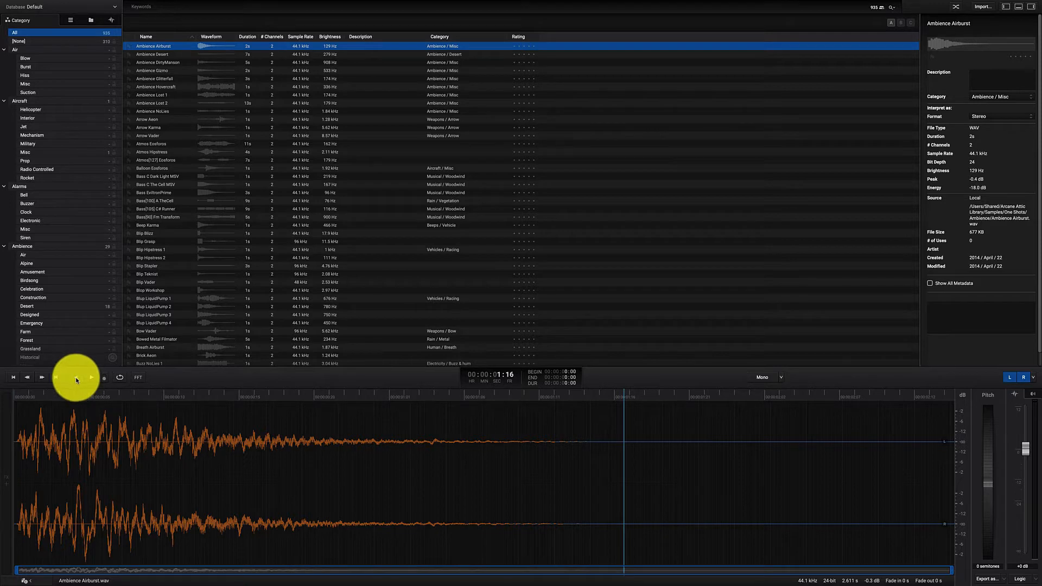
mouse_move(77, 378)
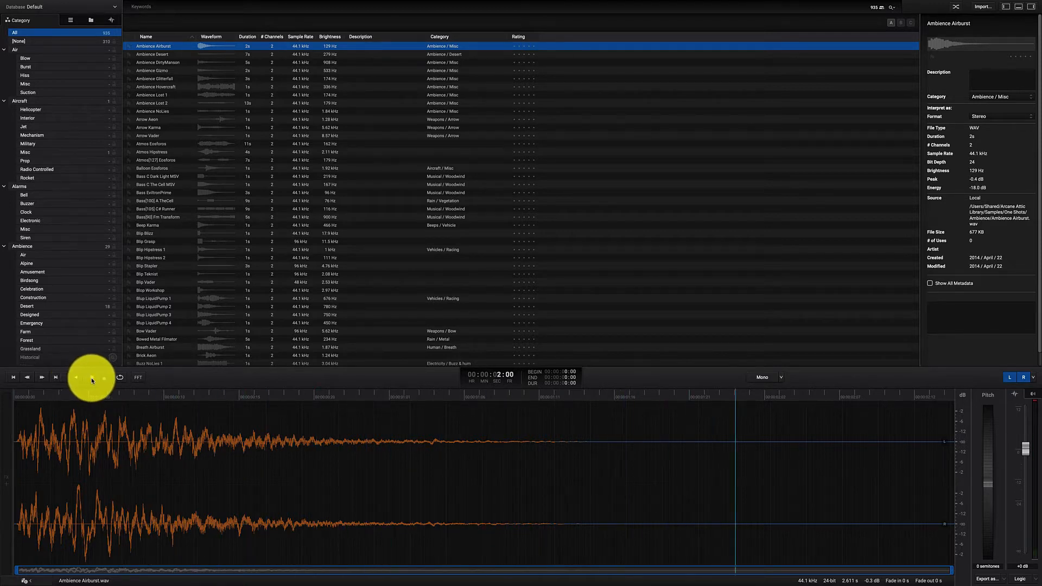
click(91, 377)
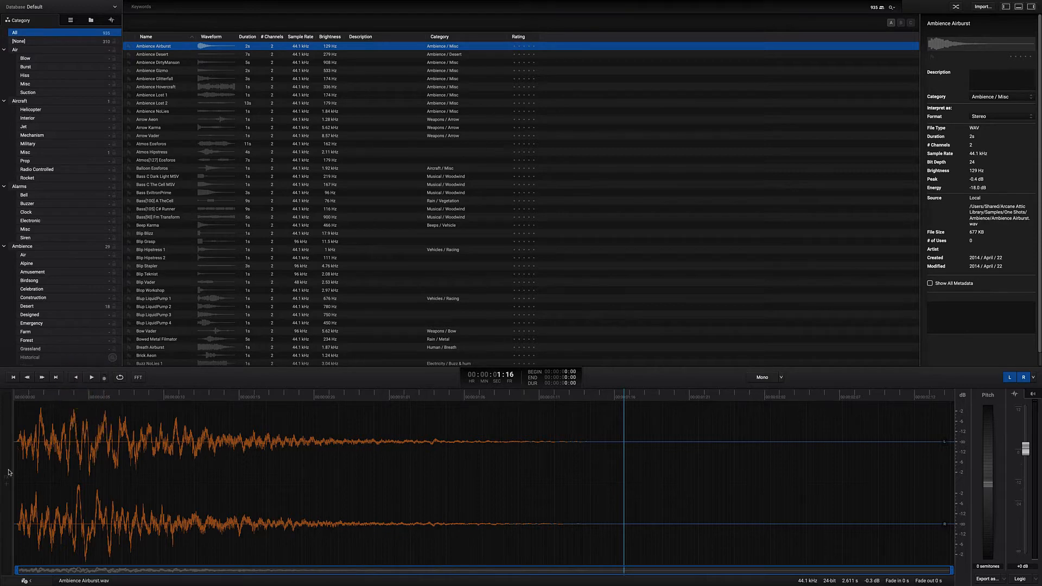
right_click(8, 476)
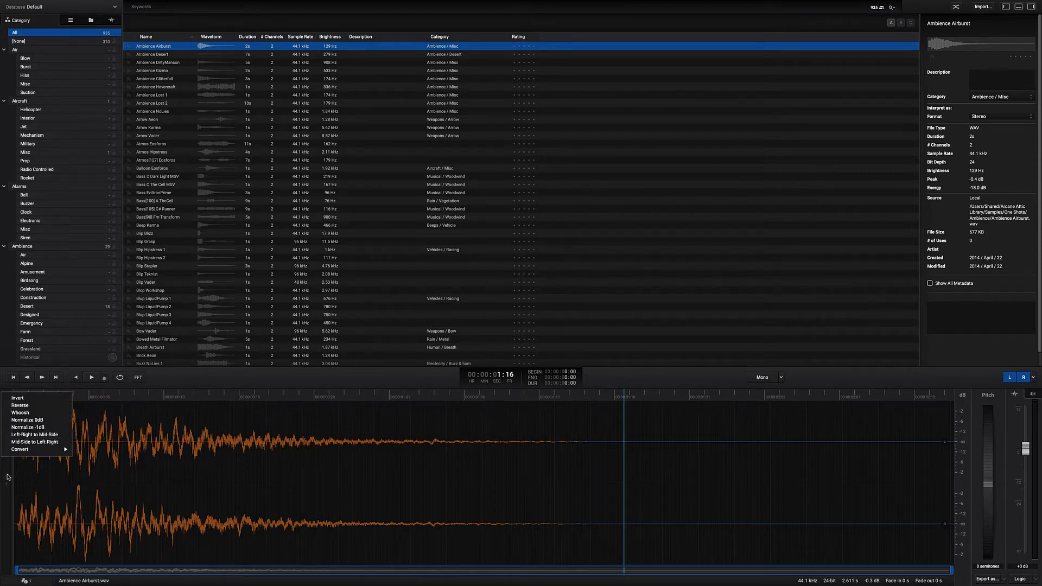
click(20, 412)
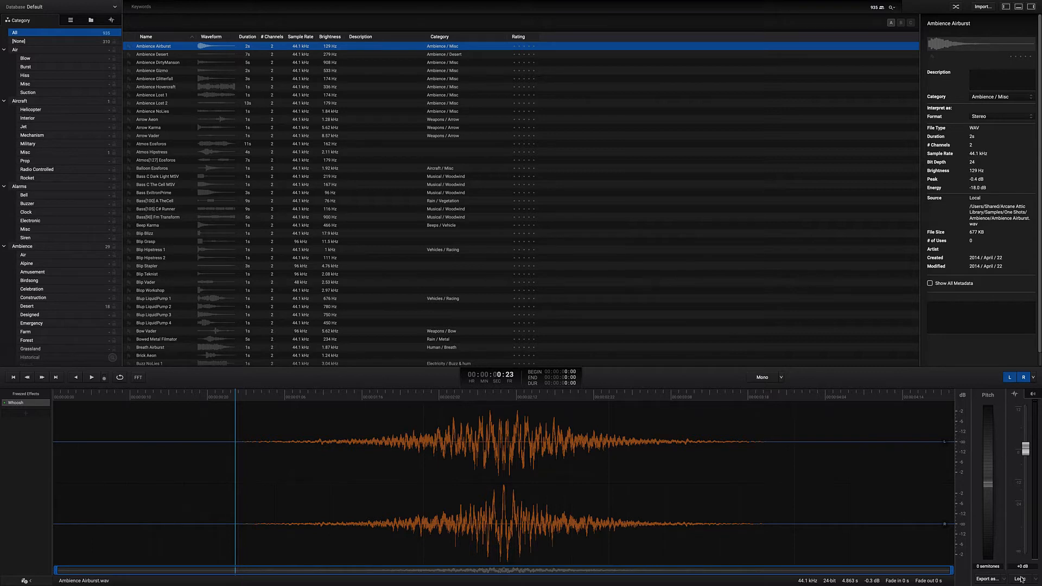
click(987, 578)
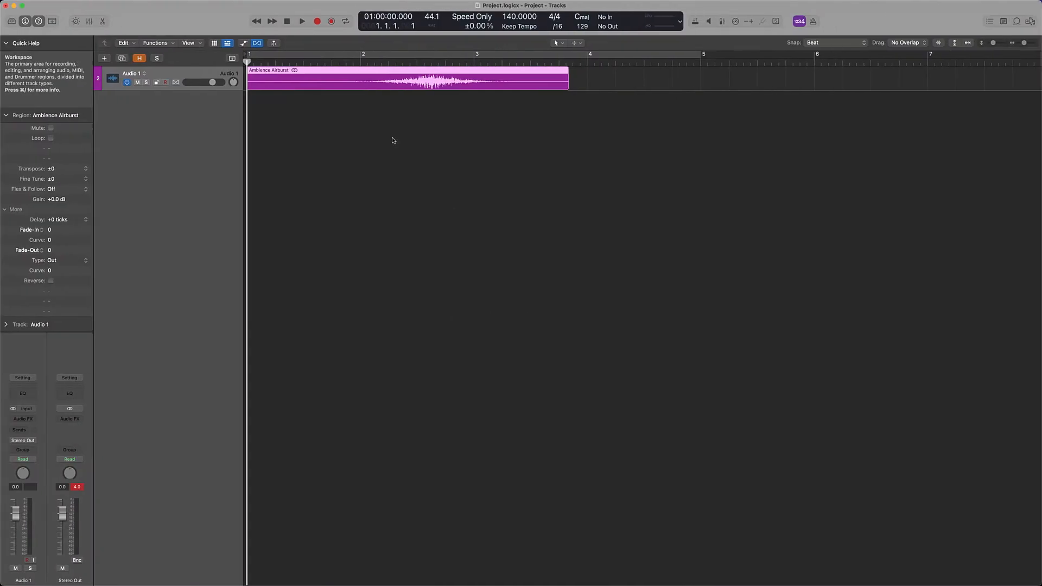
Play the project, move the Ambience Airburst region to early bar 3, and add a track
click(301, 20)
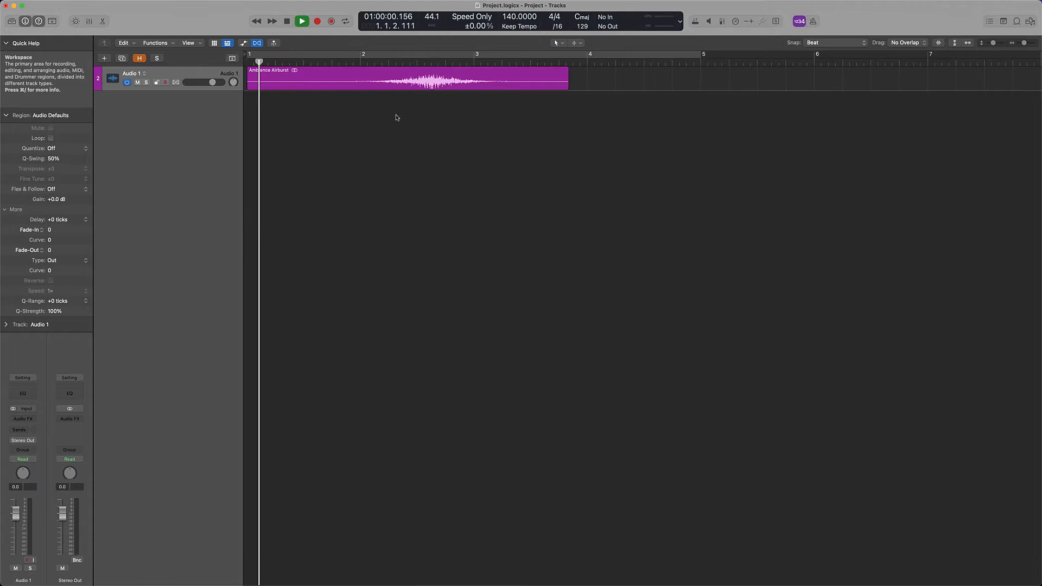
click(301, 21)
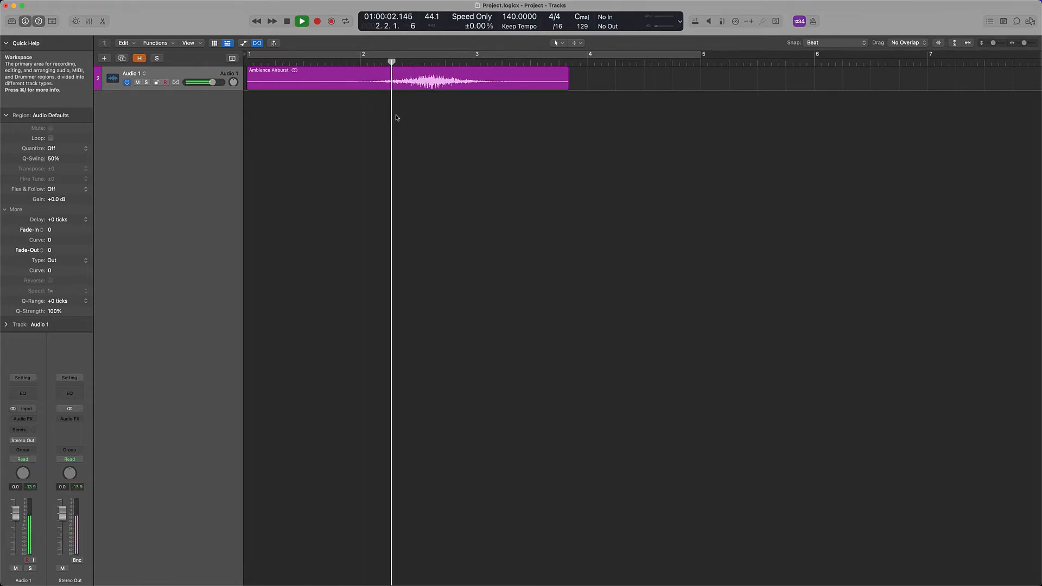
click(301, 21)
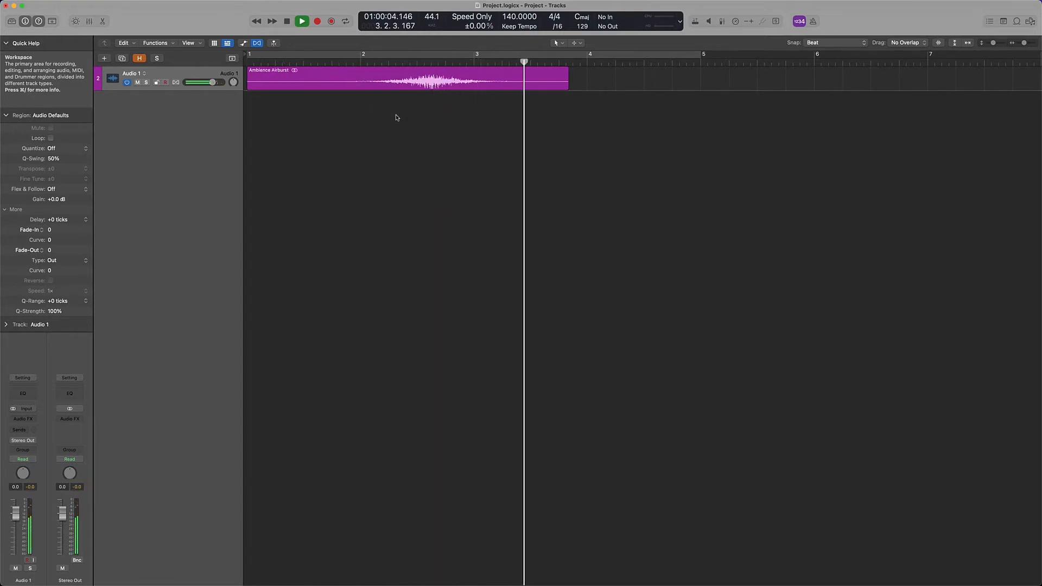
drag(385, 78, 551, 78)
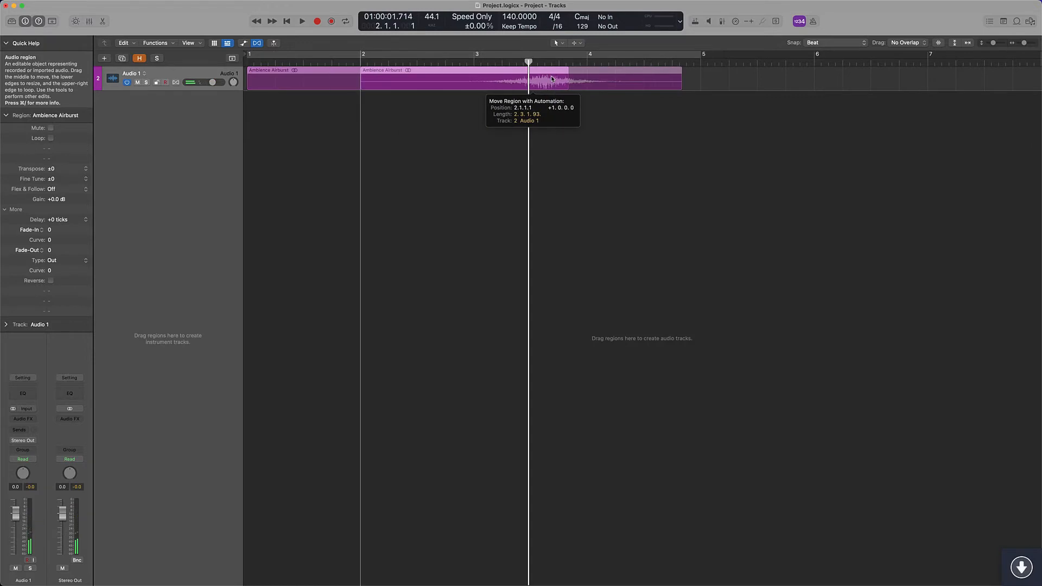
drag(551, 78, 693, 72)
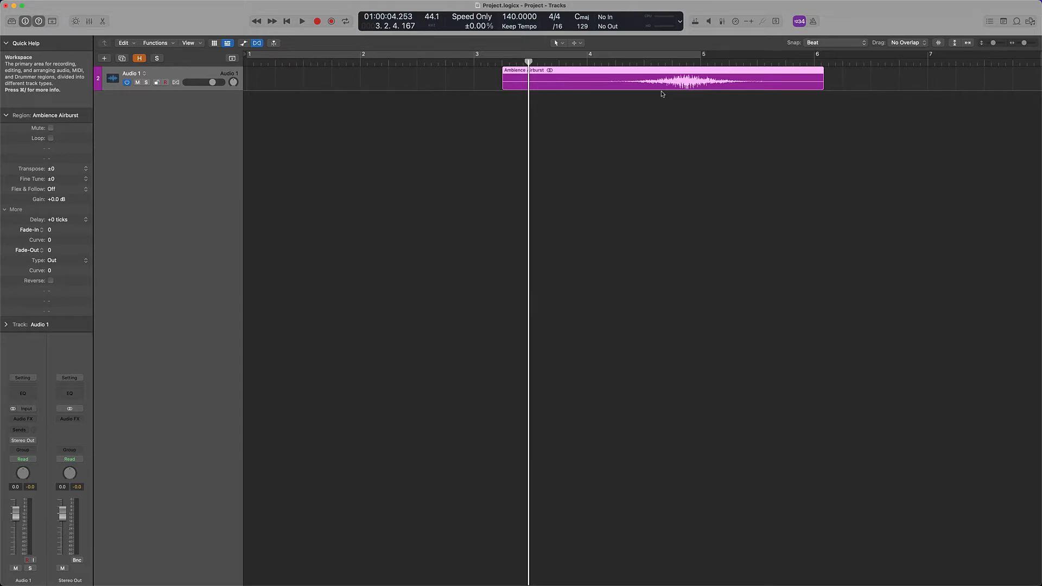
click(104, 59)
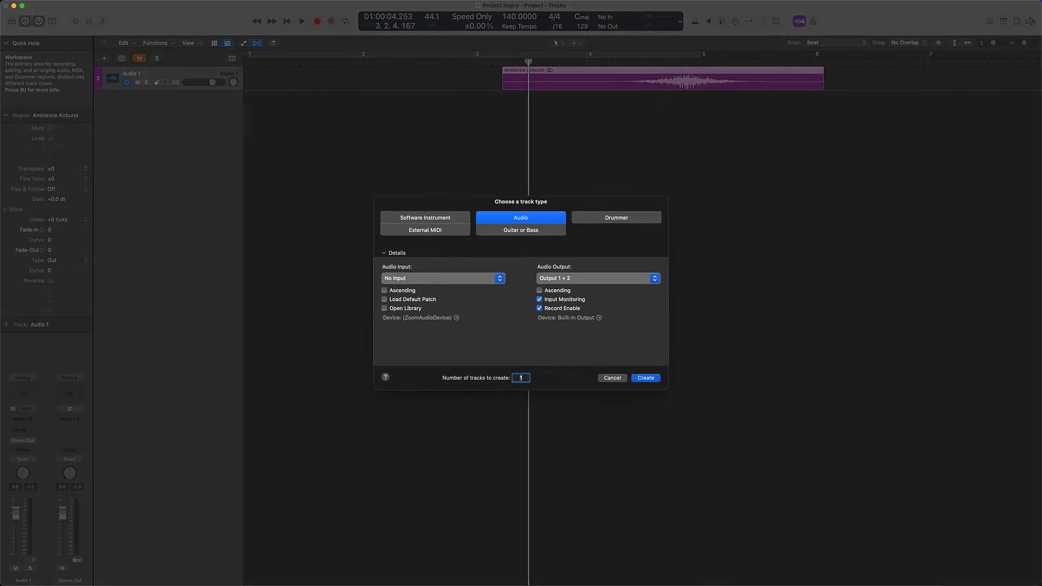
click(644, 377)
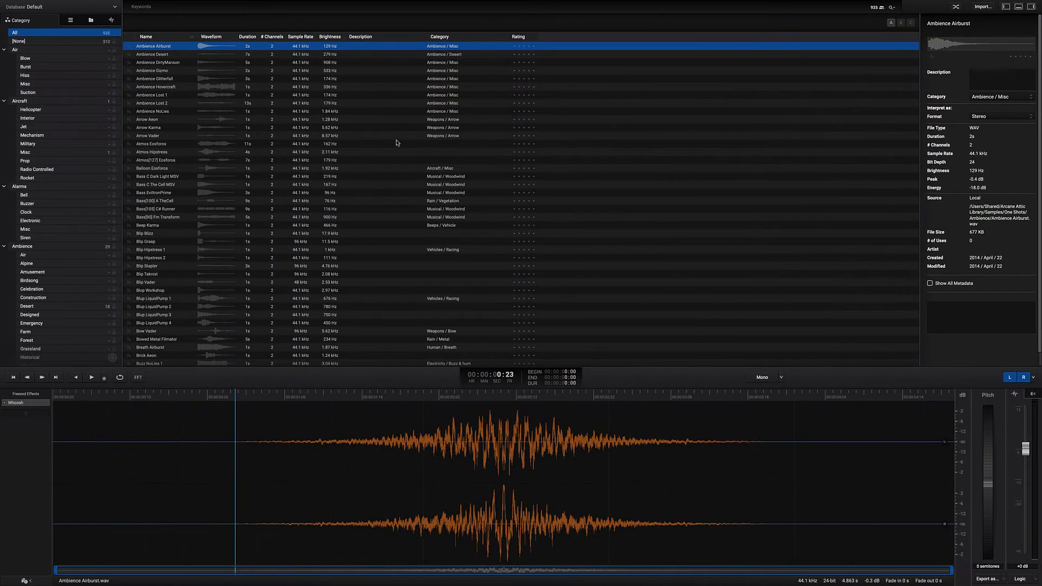
Preview Ambience Gizmo, Hovercraft and Lost 1, choosing Ambience Lost 1
click(152, 70)
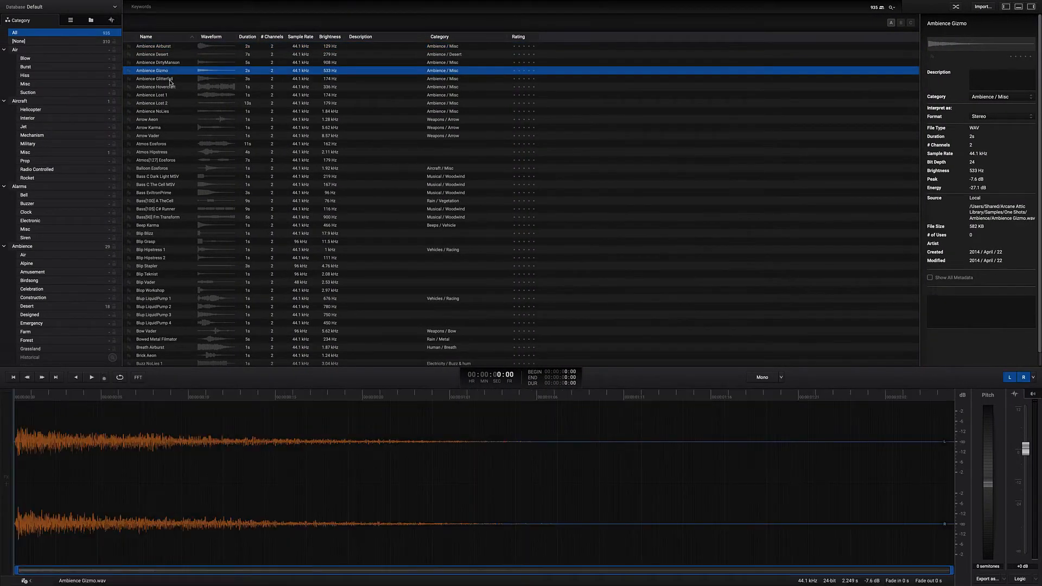
click(159, 87)
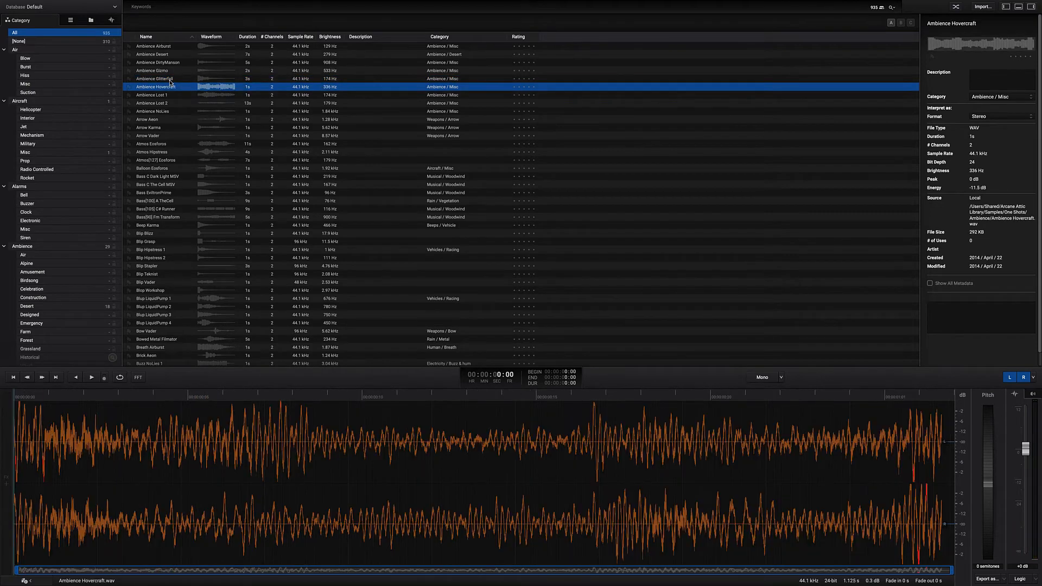
click(151, 94)
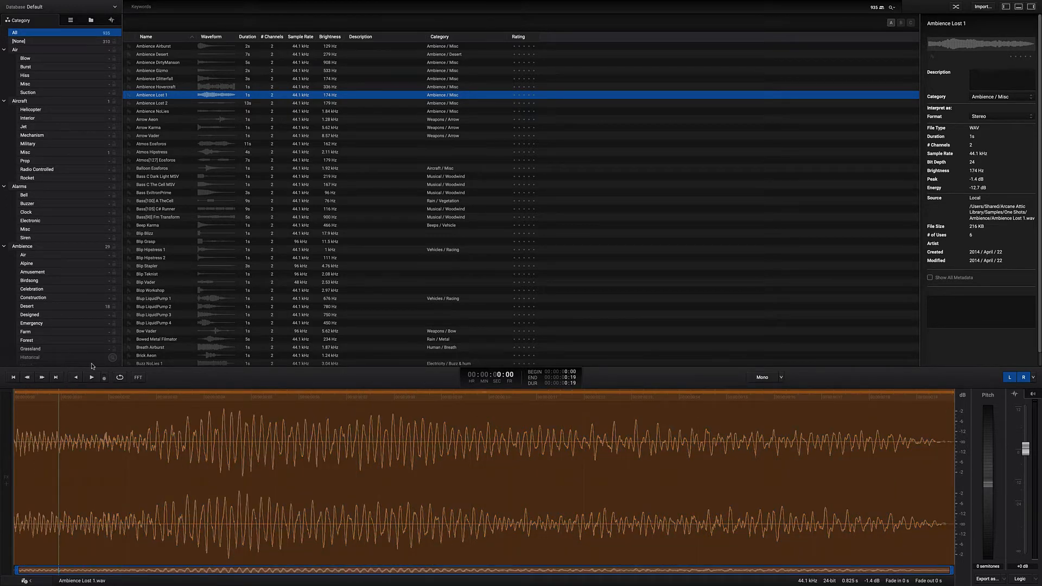
click(120, 378)
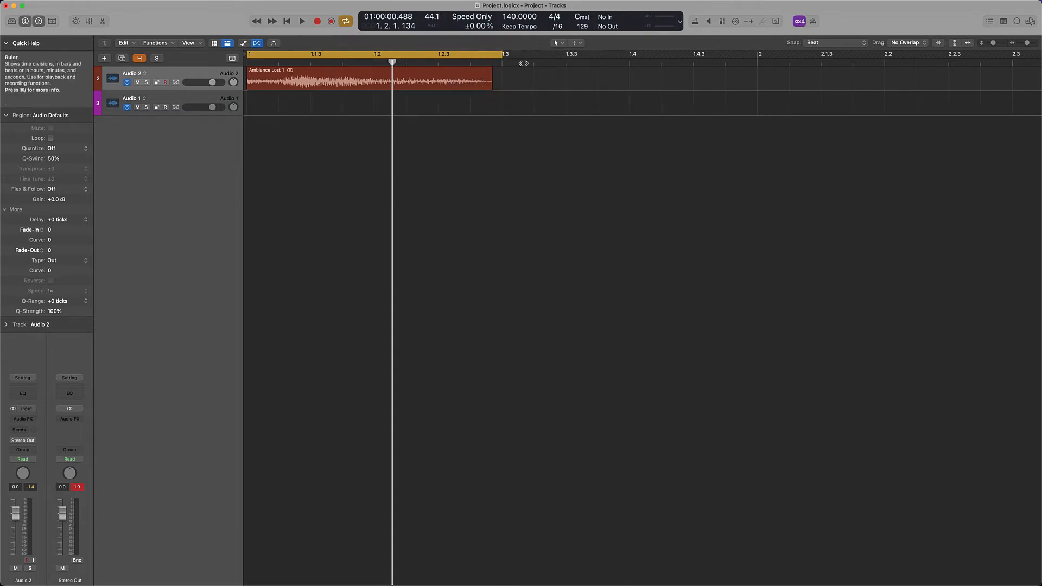
Time-stretch Ambience Lost 1 to the cycle area with Time & Pitch Machine and play it
click(365, 80)
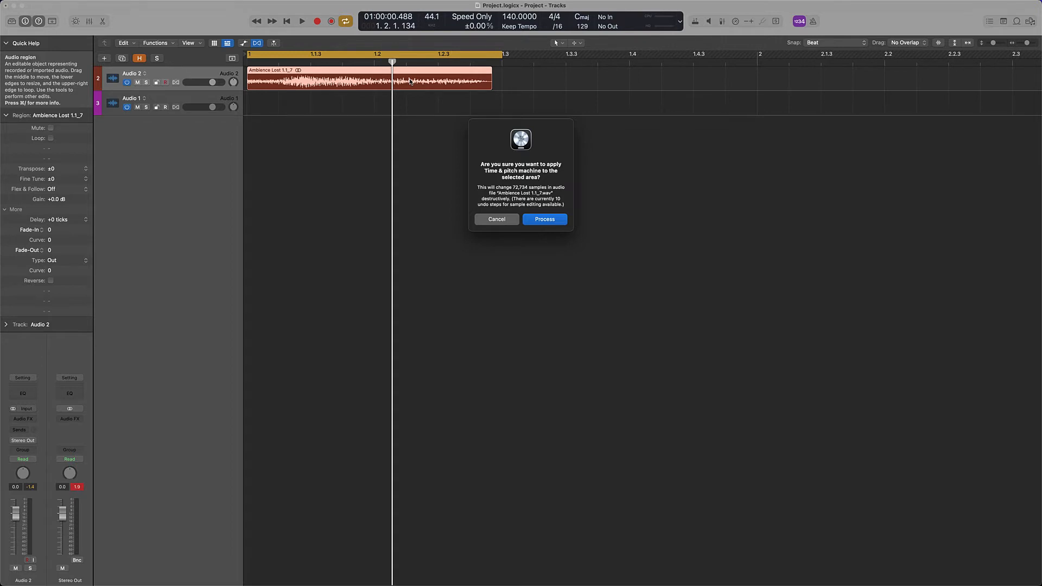
click(544, 220)
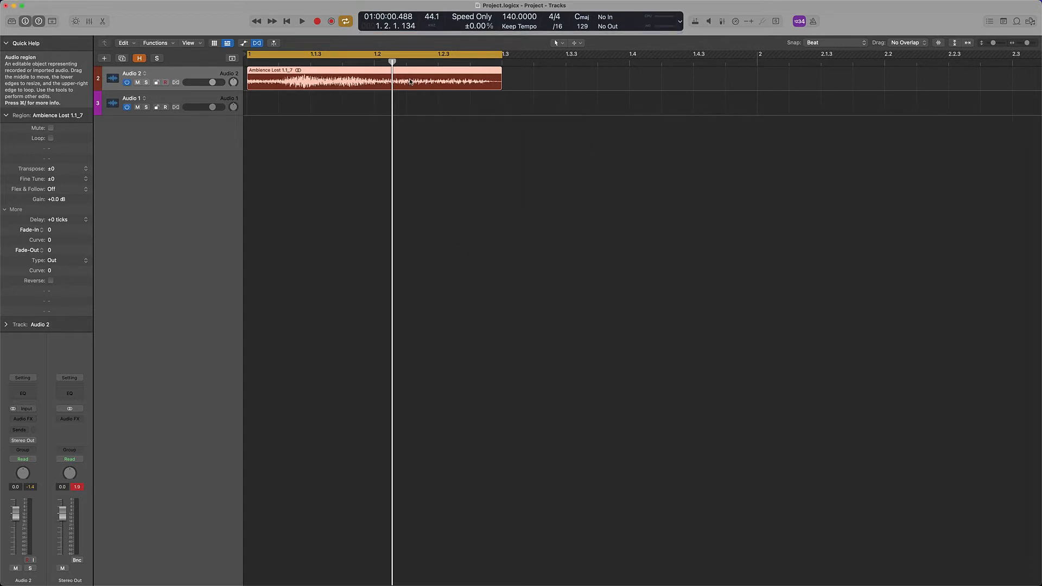
click(301, 20)
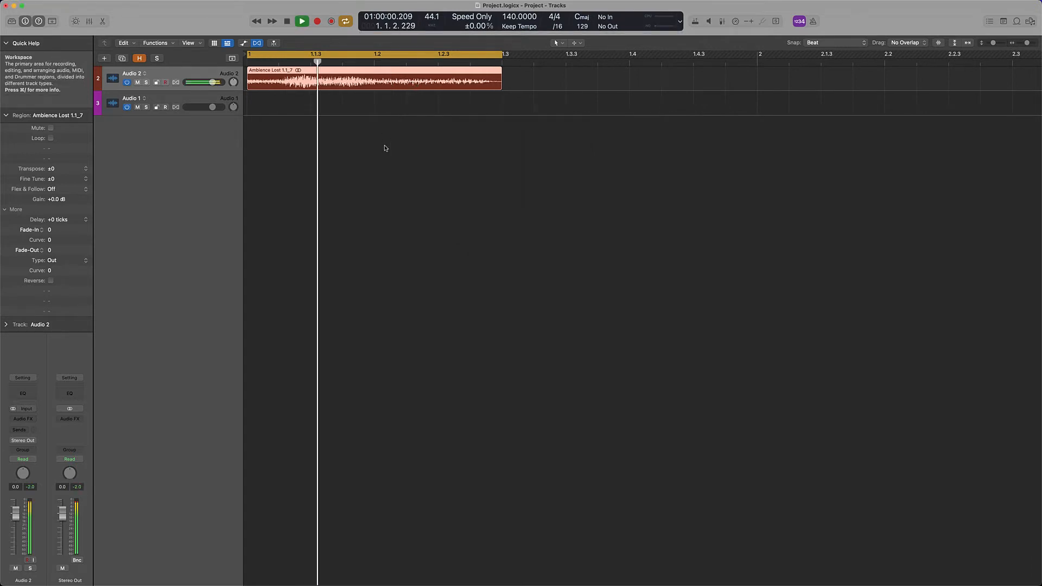
click(302, 21)
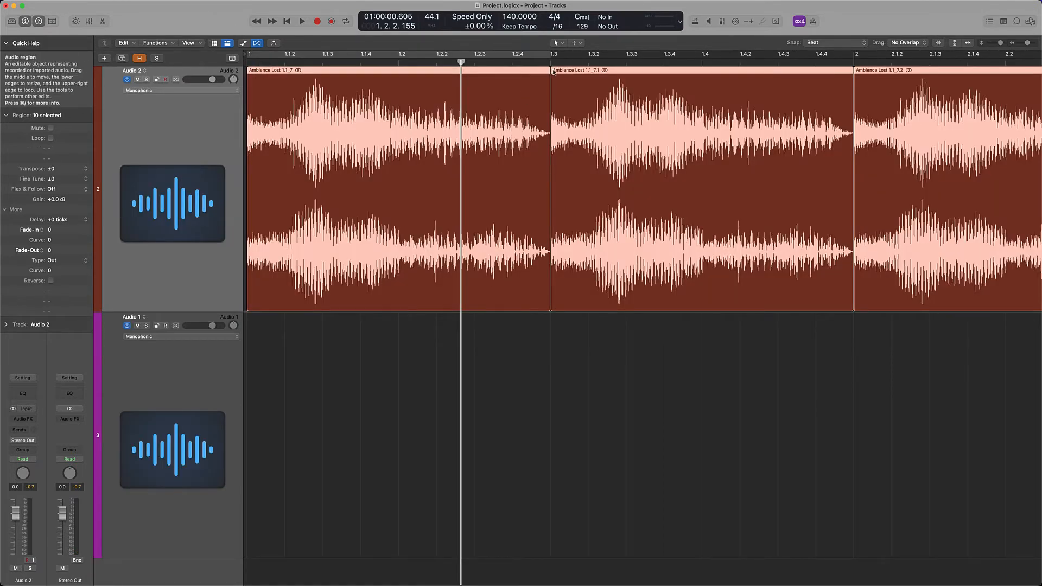
Repeat the stretched Ambience Lost 1 region into ten consecutive copies on Audio 2
drag(550, 71, 534, 71)
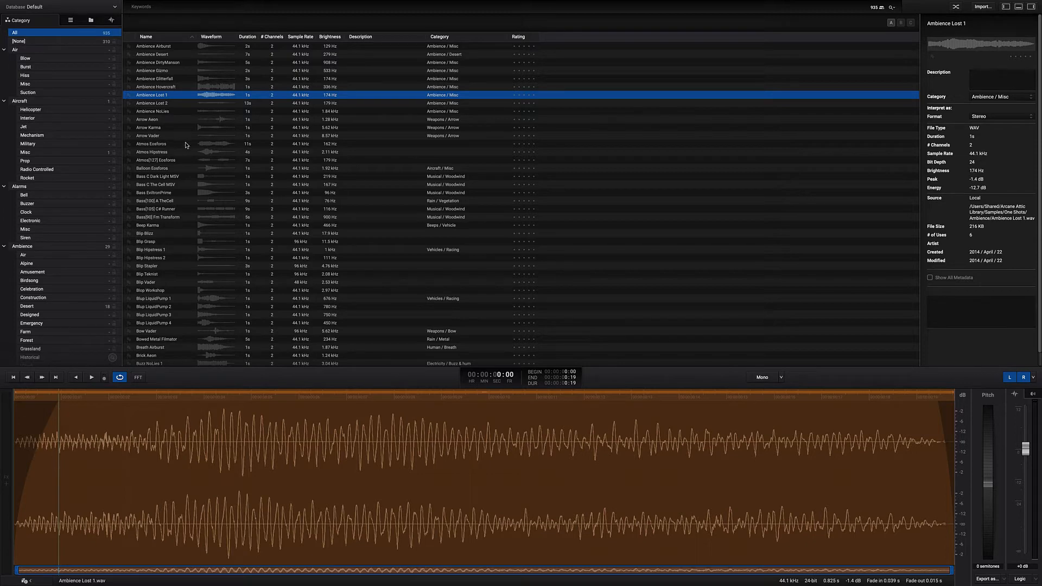
mouse_move(176, 110)
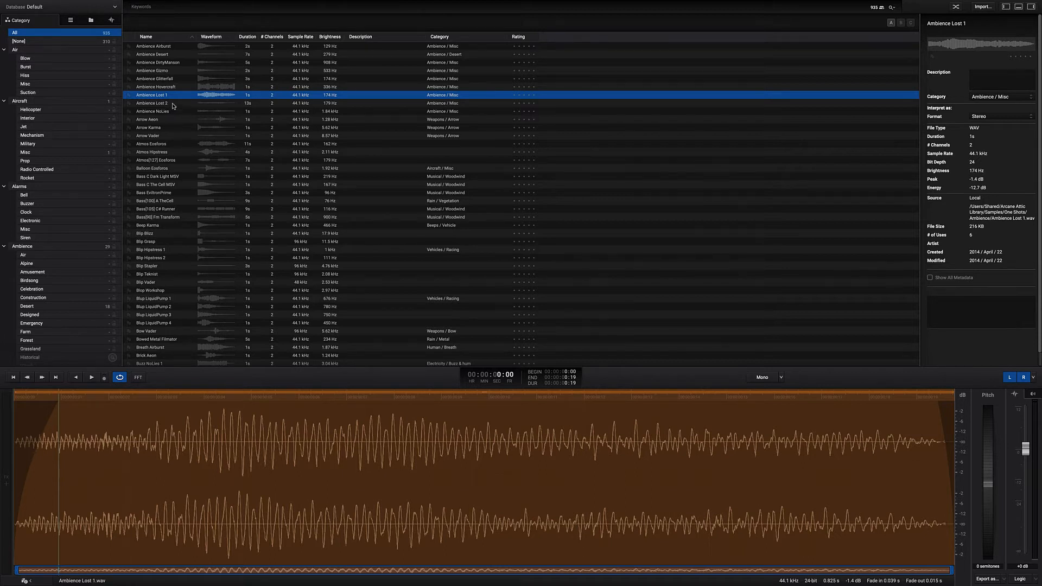
Add short fade-in and fade-out to Ambience Lost 1 and loop its preview
click(153, 111)
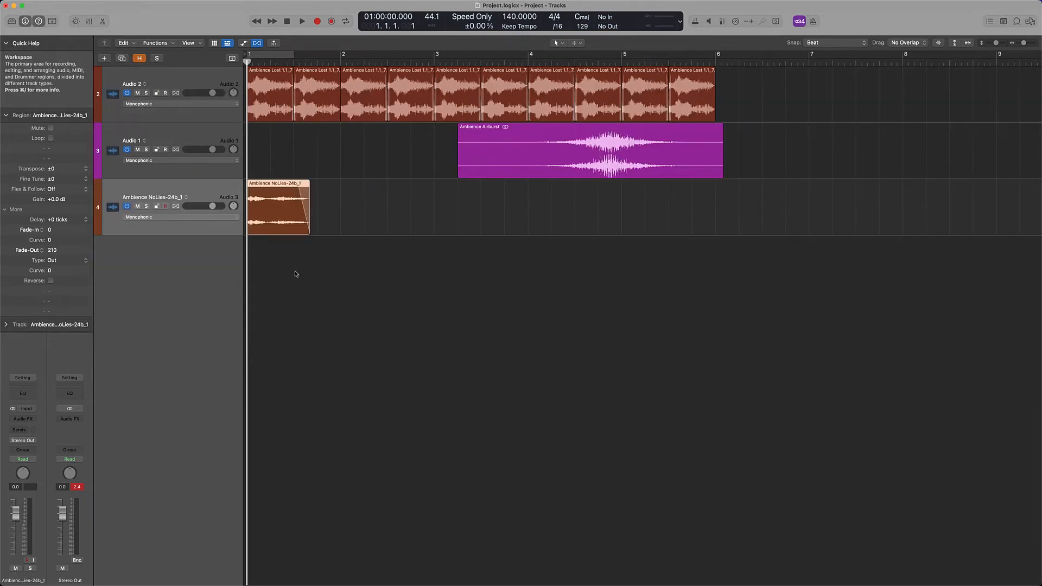
Insert stereo ChromaVerb on Ambience NoLies (2 s decay, 72 ms predelay) and move it above Audio 1
click(302, 21)
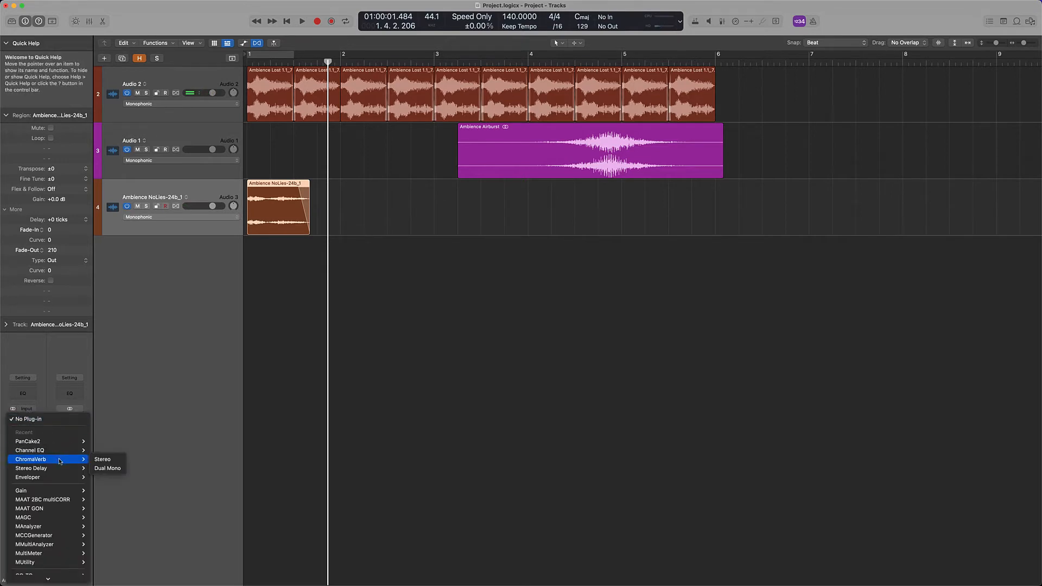
click(102, 459)
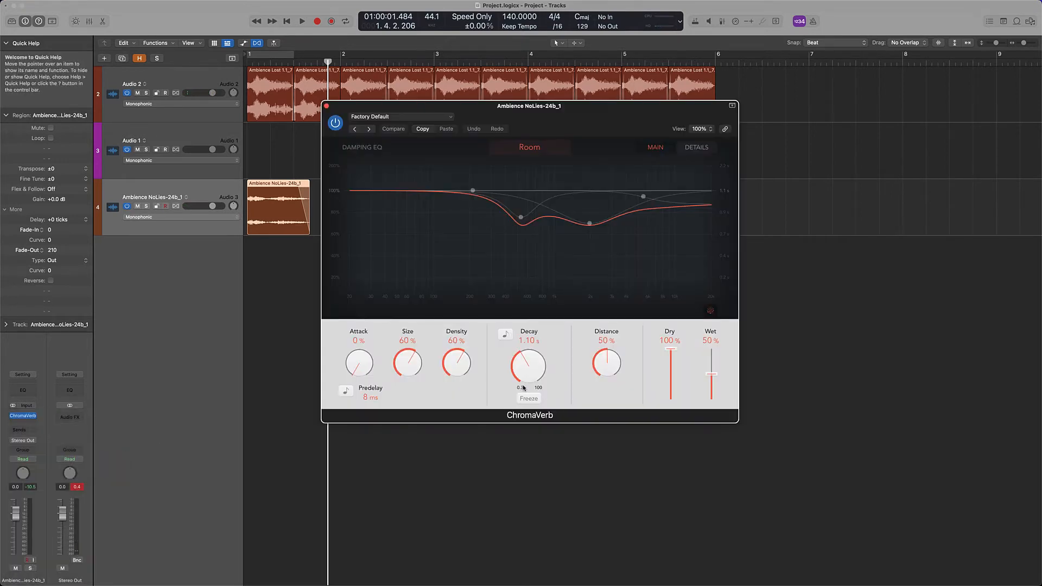
drag(527, 361, 527, 338)
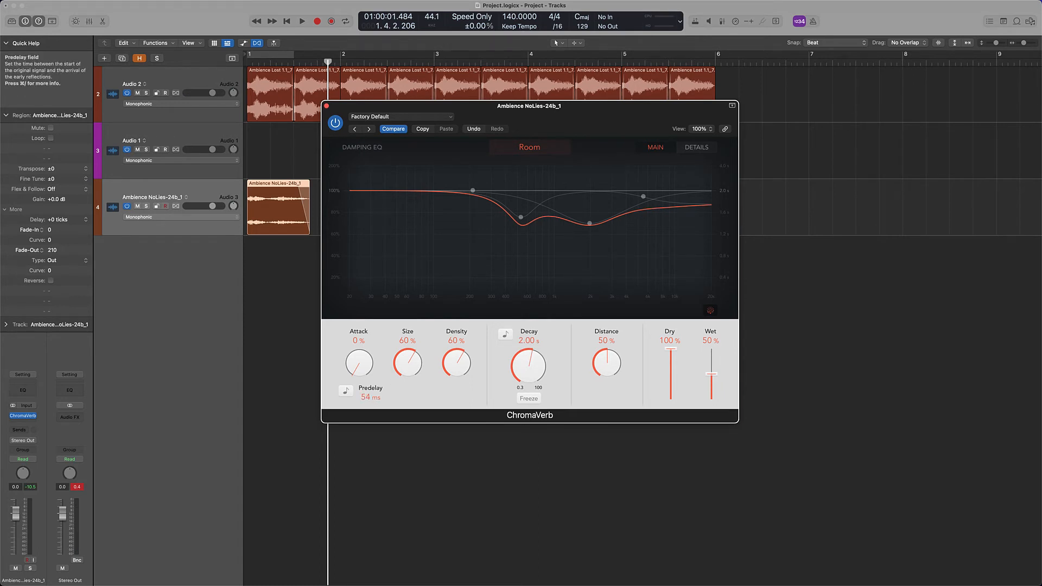
drag(346, 390, 345, 372)
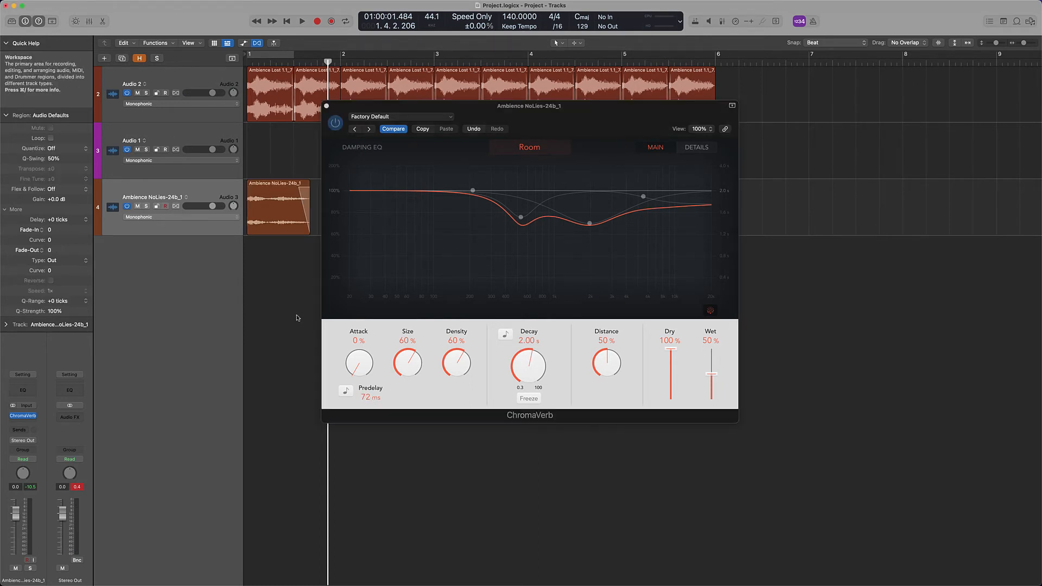
click(301, 21)
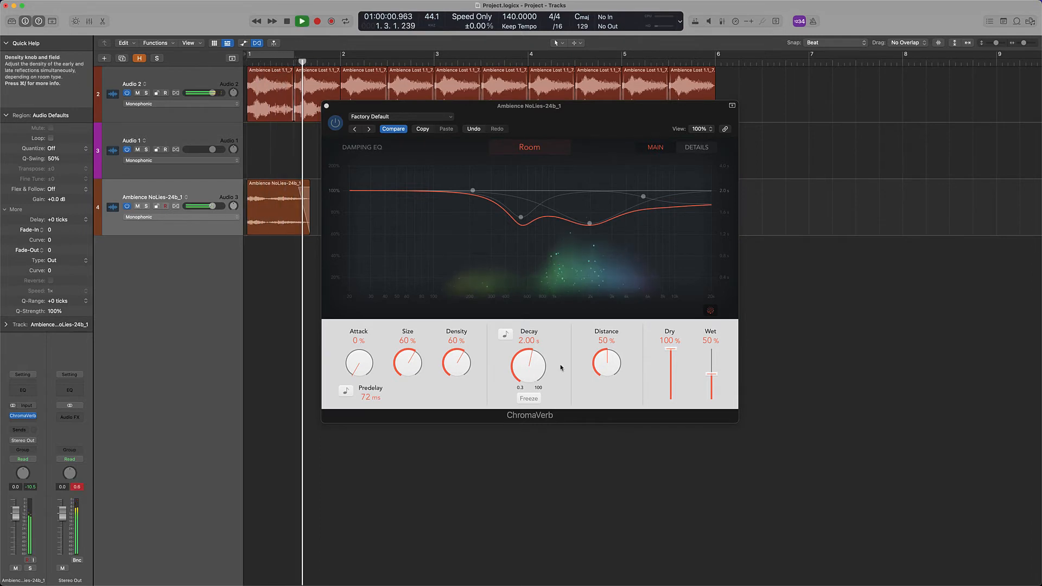
drag(528, 362, 528, 335)
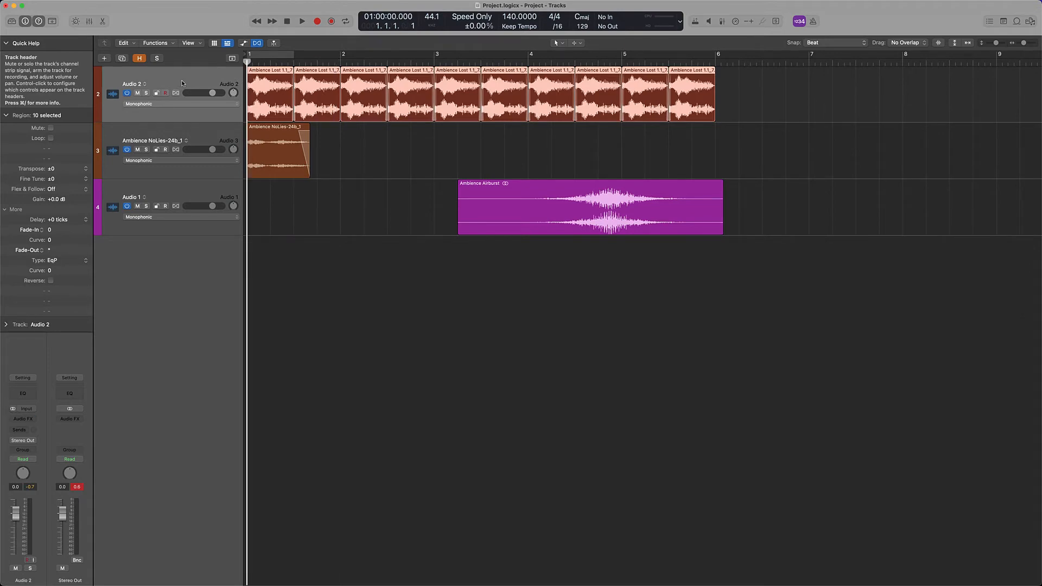
Create a new Drummer track in the Hip Hop genre
click(104, 59)
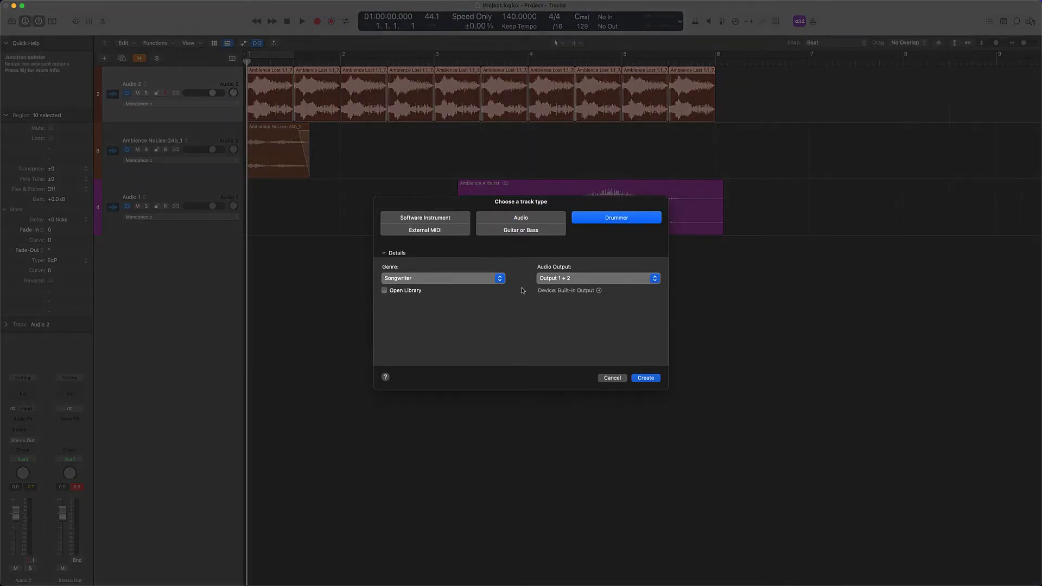
click(442, 278)
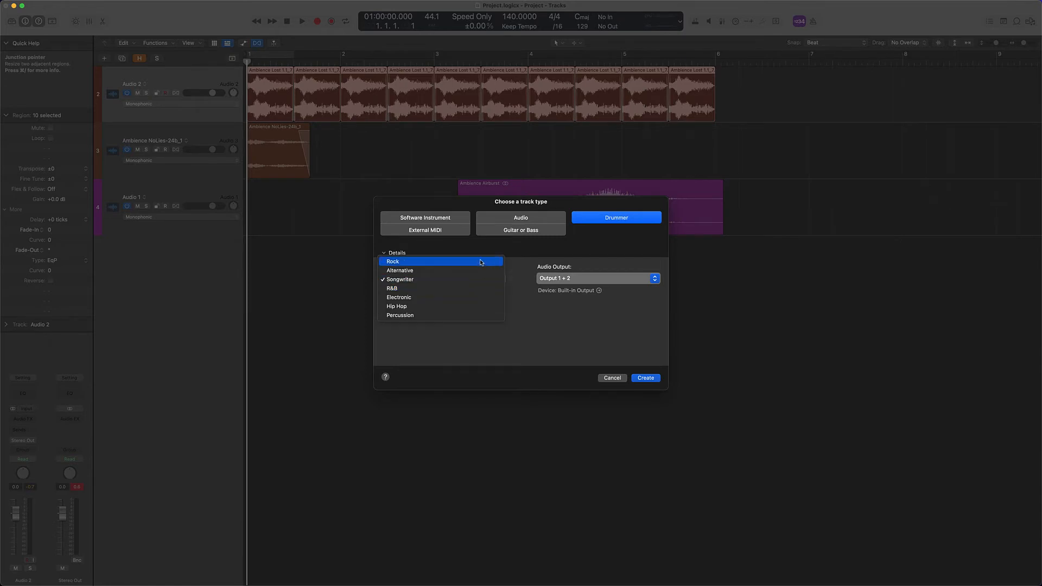
click(396, 306)
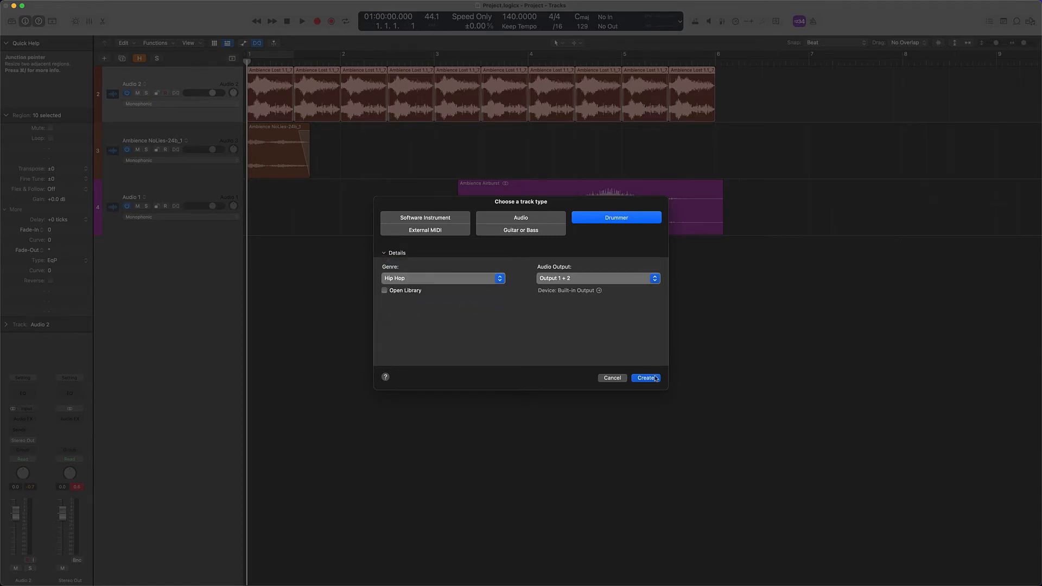
click(645, 378)
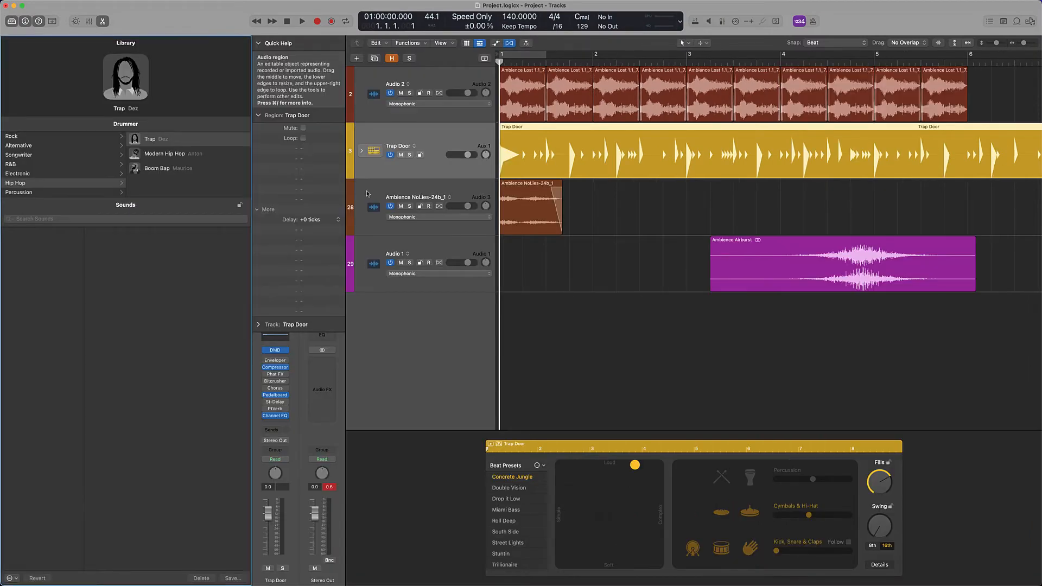
Pick the Crate Digger drummer and trim its region to end at bar 6
click(158, 168)
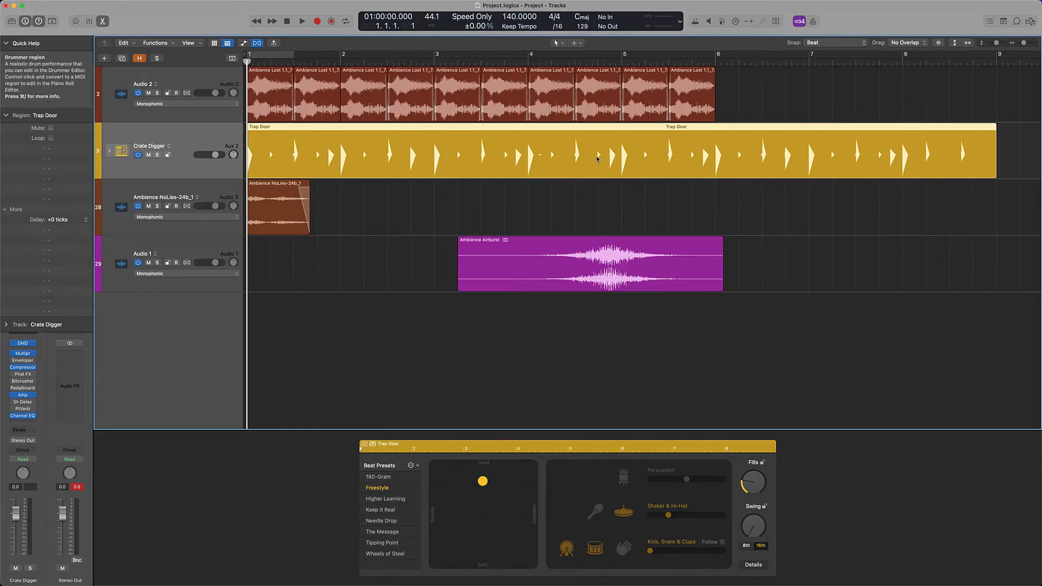
click(302, 21)
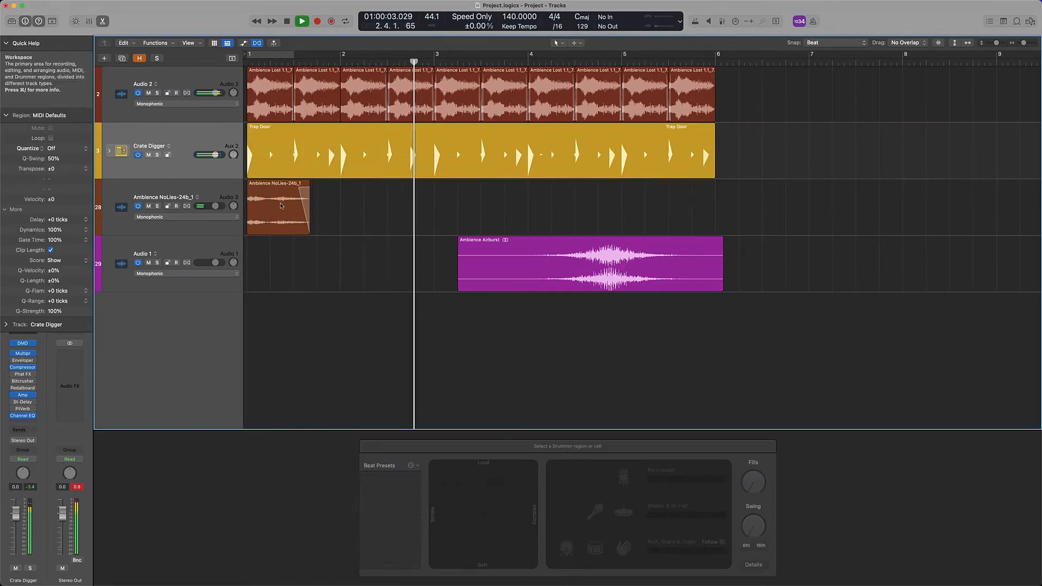
drag(277, 206, 465, 206)
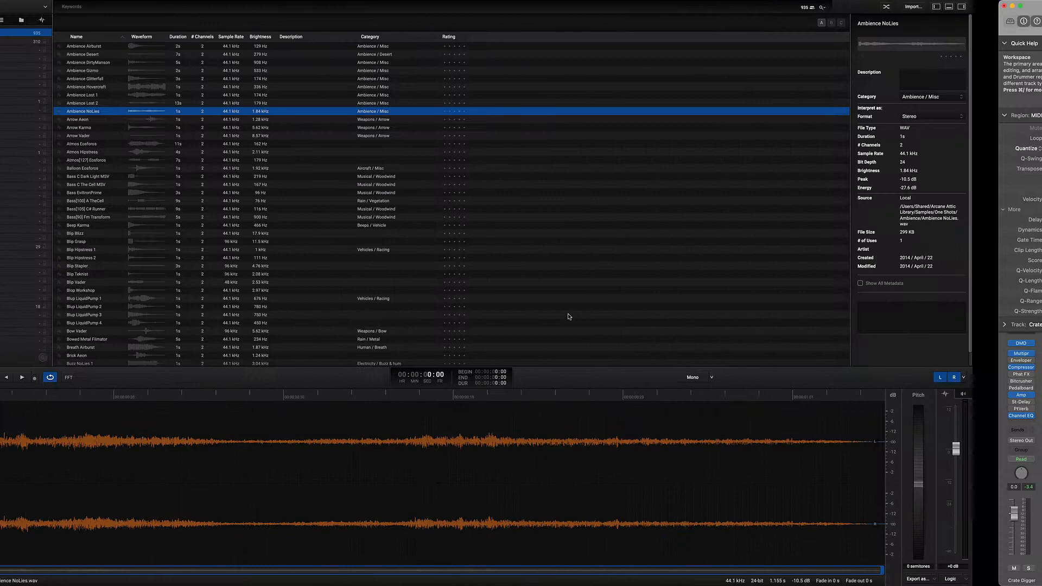
Preview the Arrow Aeon sample in the sample list
click(146, 119)
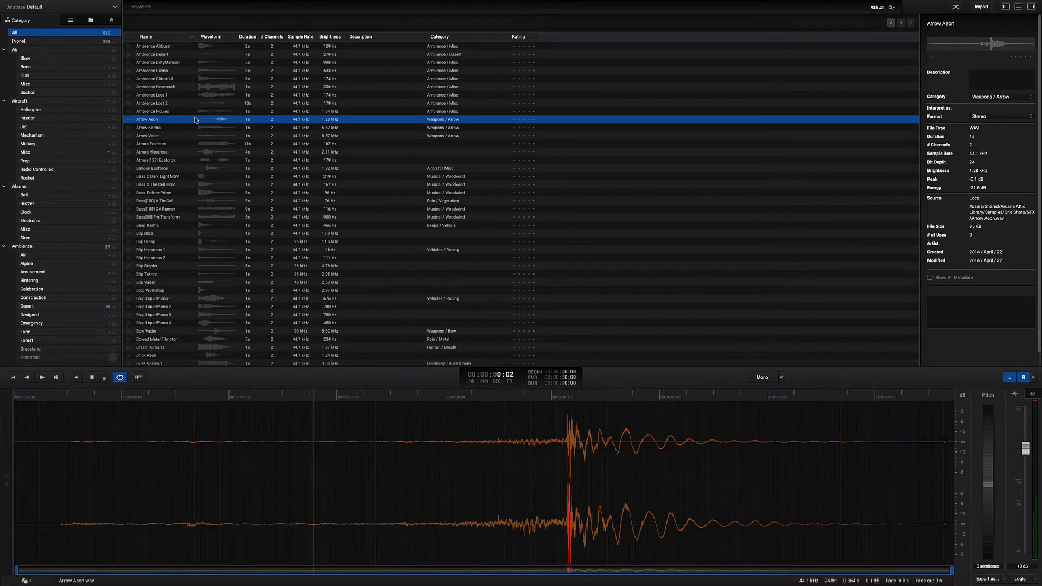
click(146, 127)
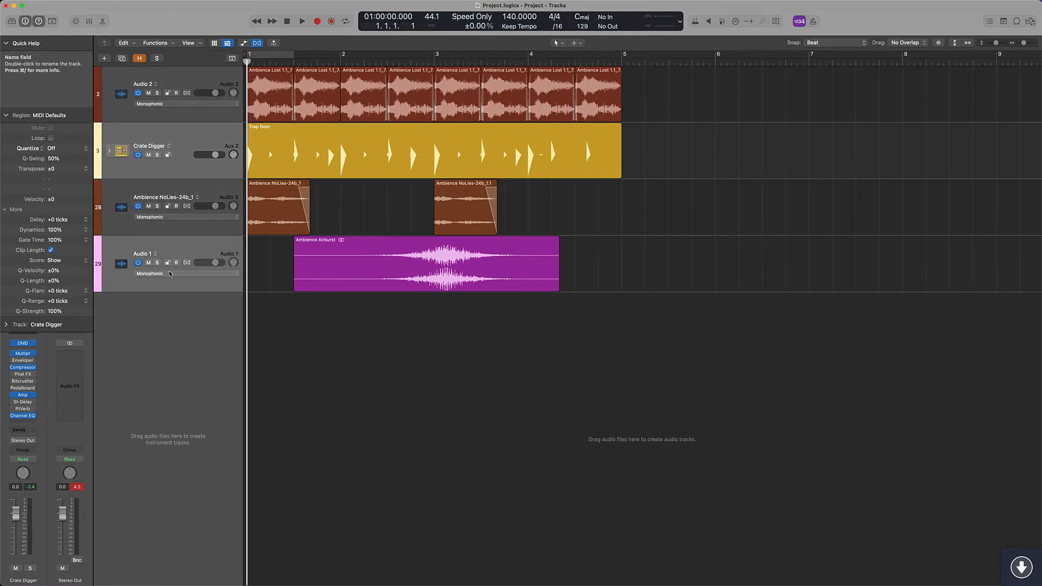
Drop the Arrow Vader sample as a Quick Sampler (Optimized) track and open its Step Sequencer
click(169, 273)
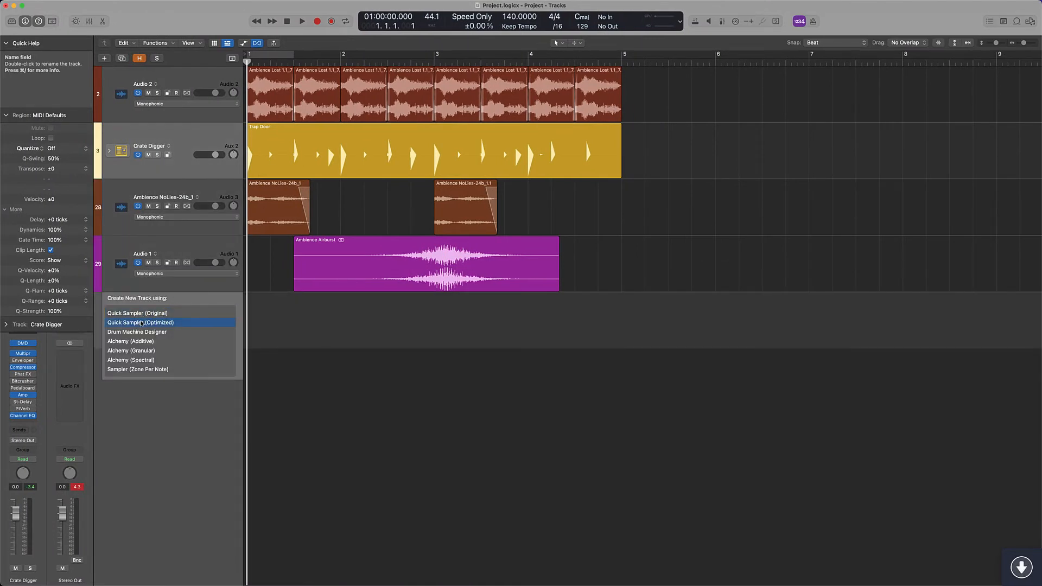
click(140, 322)
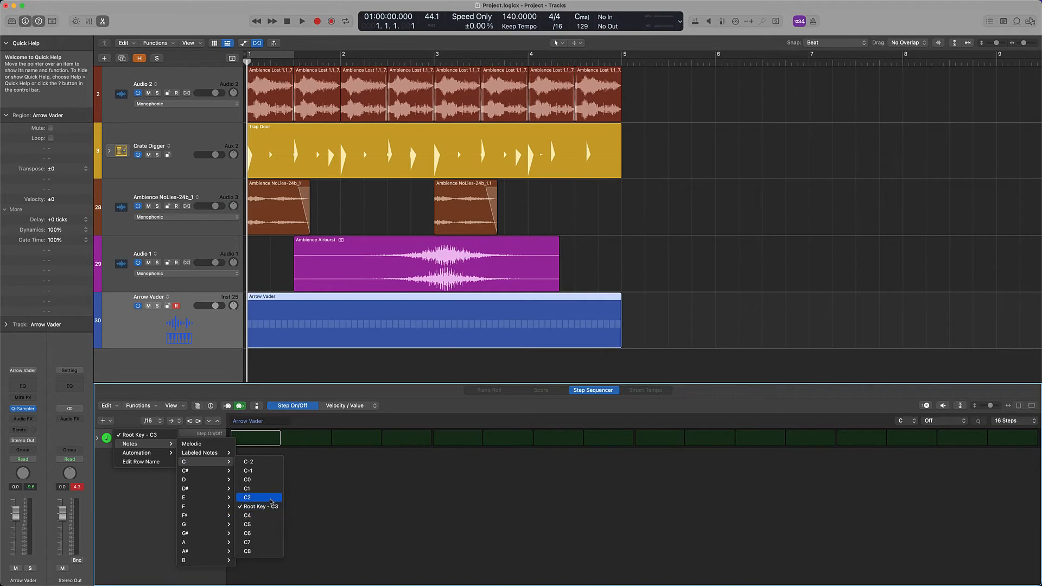
Tune the Arrow Vader row to C2, enable its beat steps, play, and adjust ChromaVerb decay
click(248, 497)
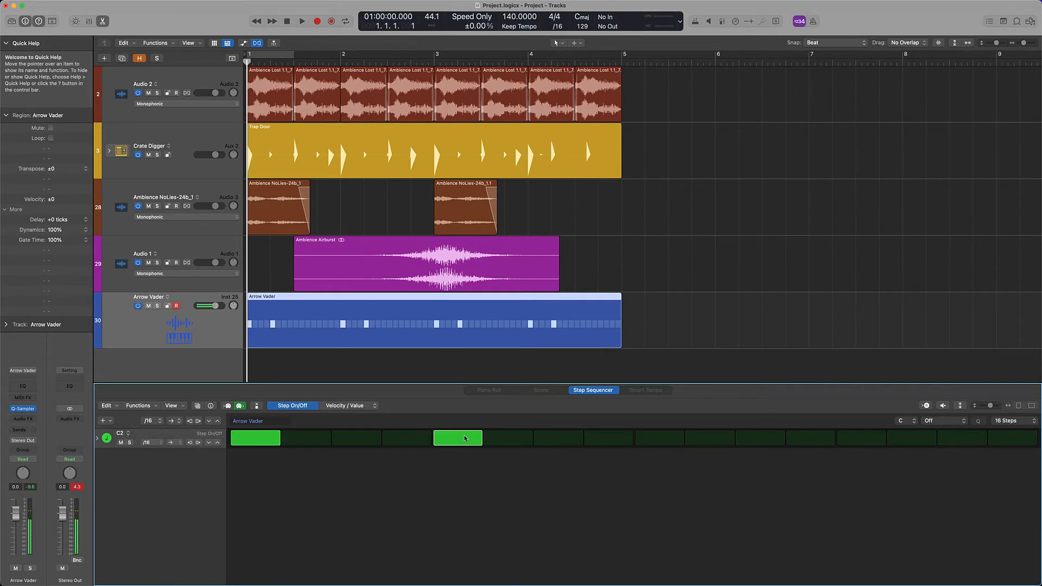
click(861, 438)
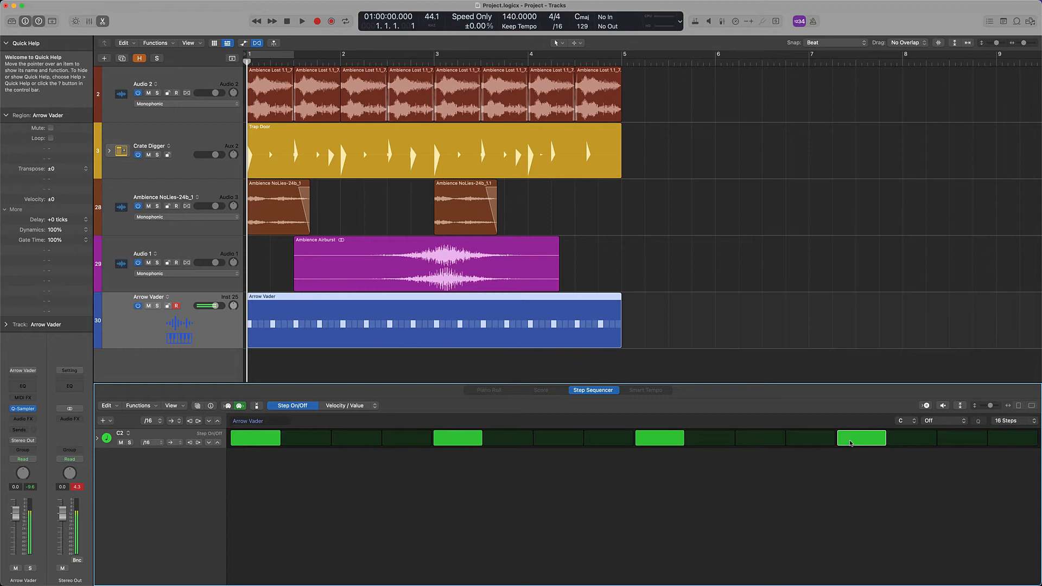
click(301, 20)
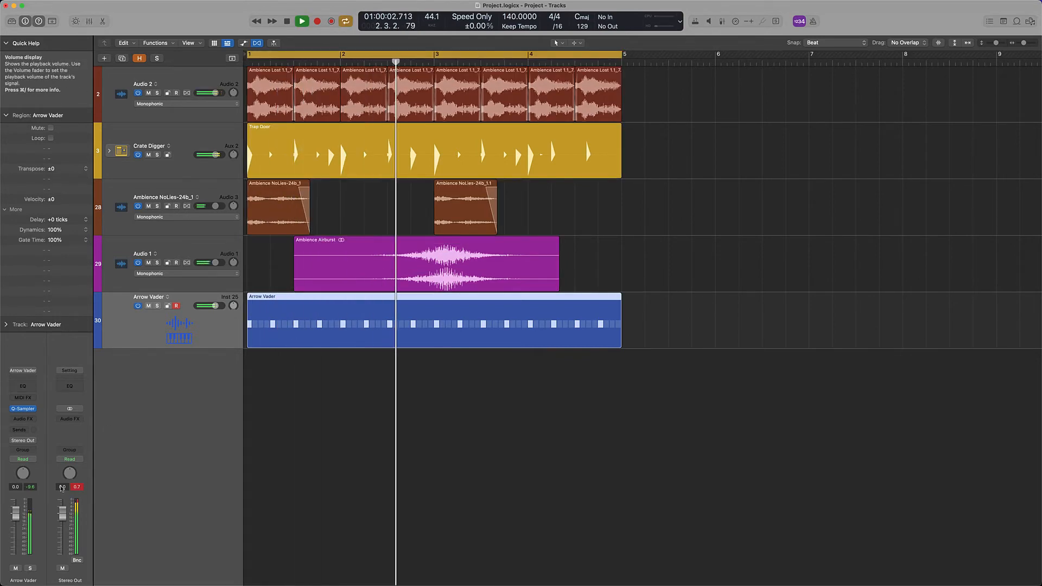
click(22, 398)
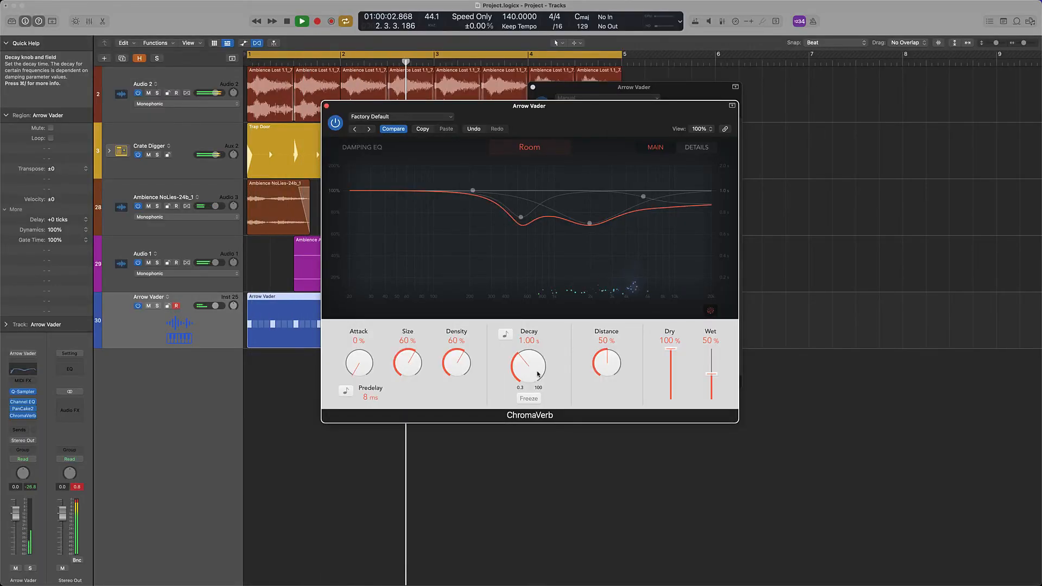
drag(527, 363, 535, 356)
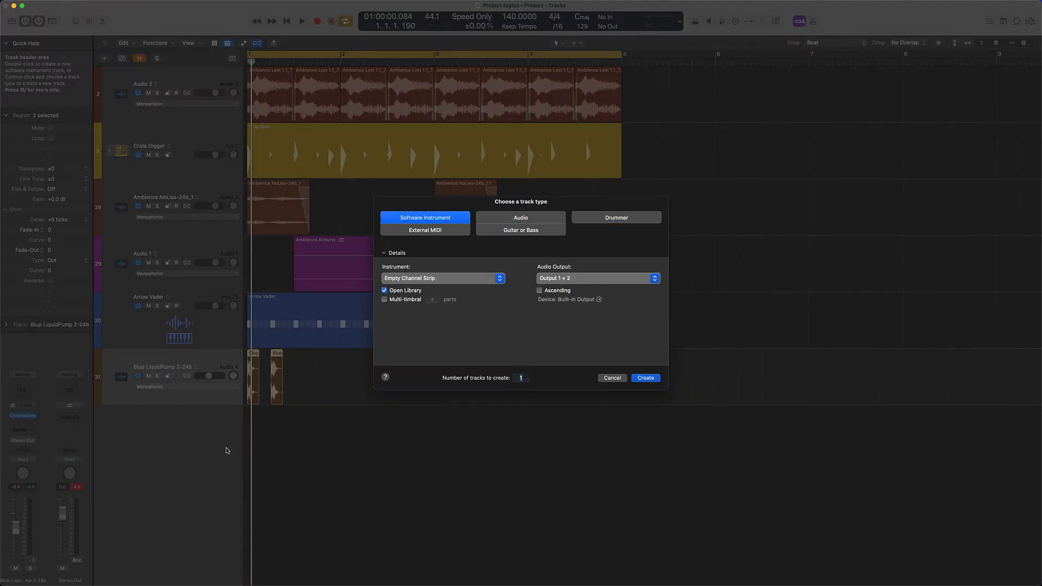
Open Logic's built-in instrument list to pick Drum Synth for the new software instrument track
click(442, 278)
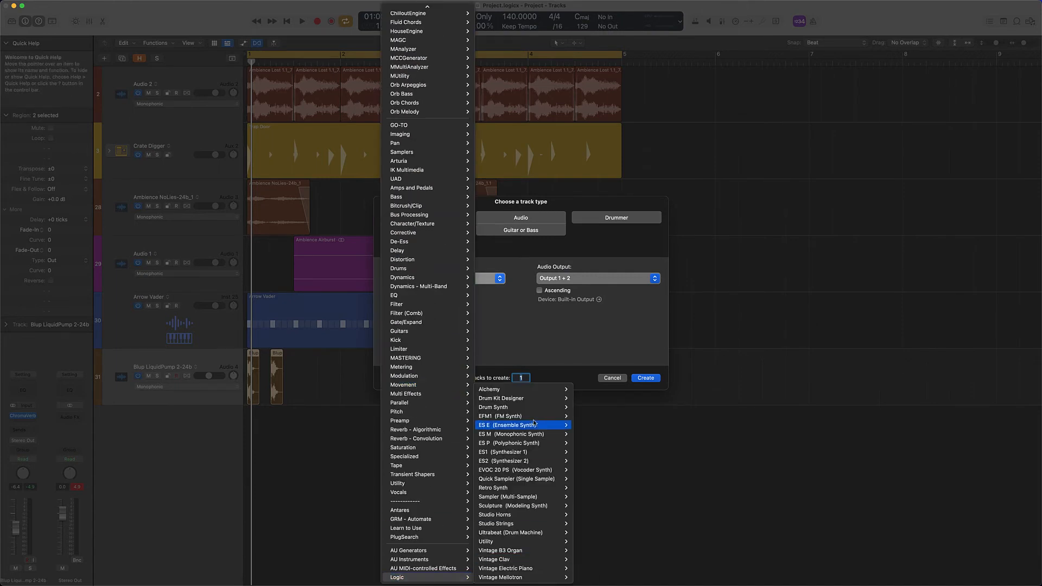
mouse_move(518, 407)
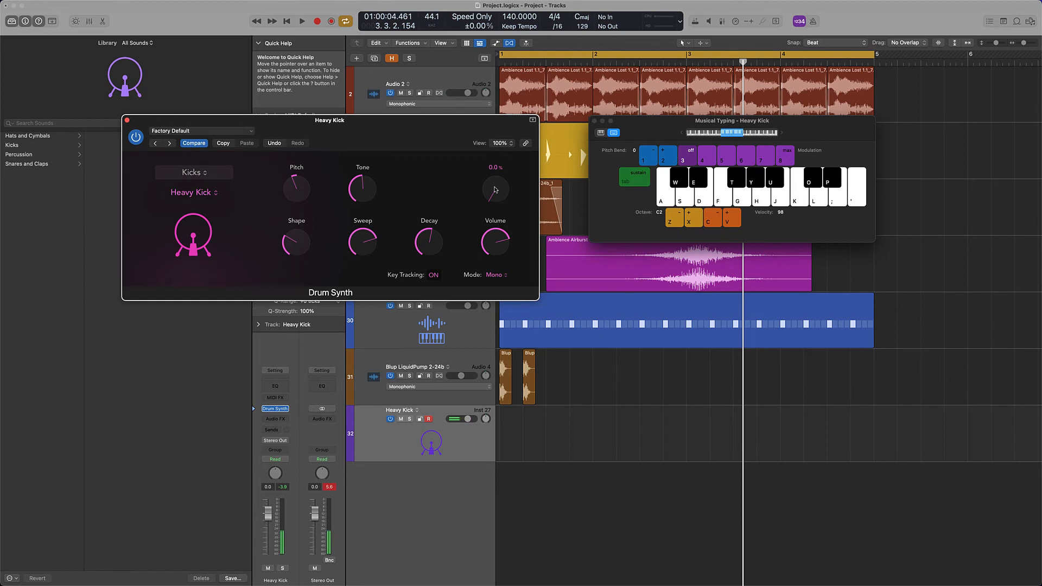
Raise Drum Synth saturation and record an eight-note kick bass line on Heavy Kick, bars 1–4
drag(495, 189, 495, 166)
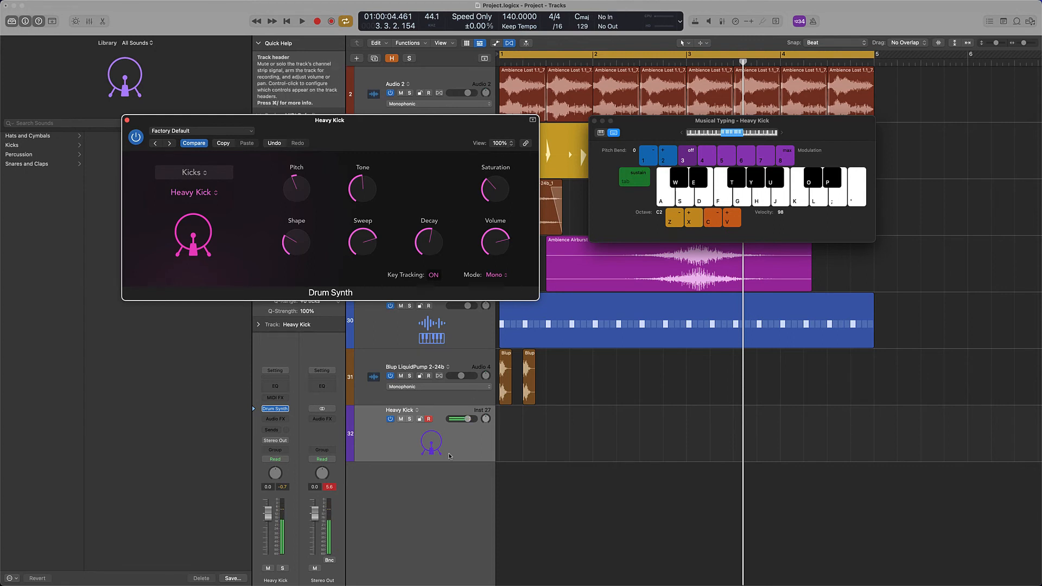
click(301, 20)
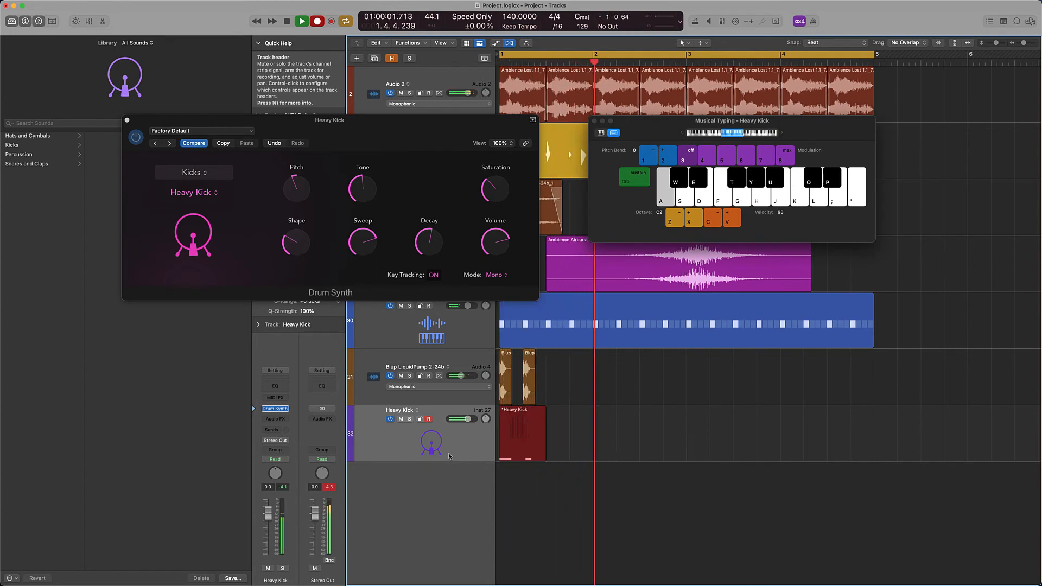
click(301, 21)
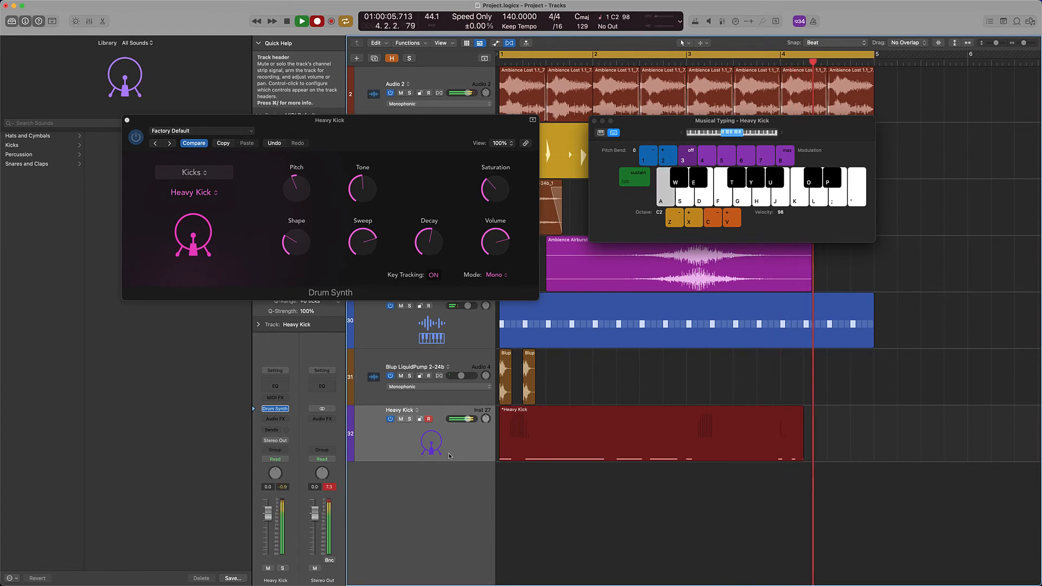
click(287, 21)
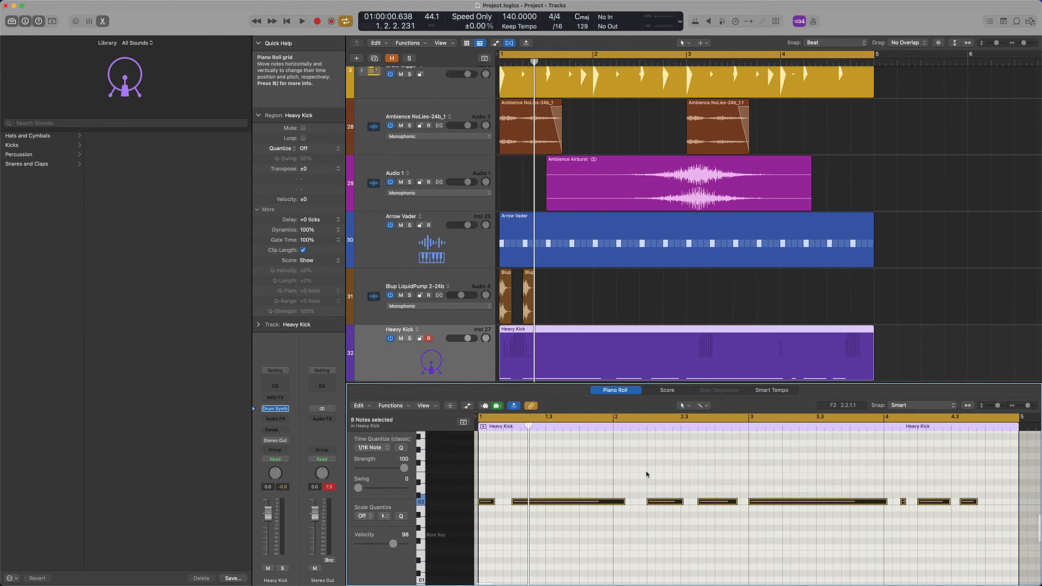
Draw pitch bend points for the Heavy Kick region in the Piano Roll
click(301, 20)
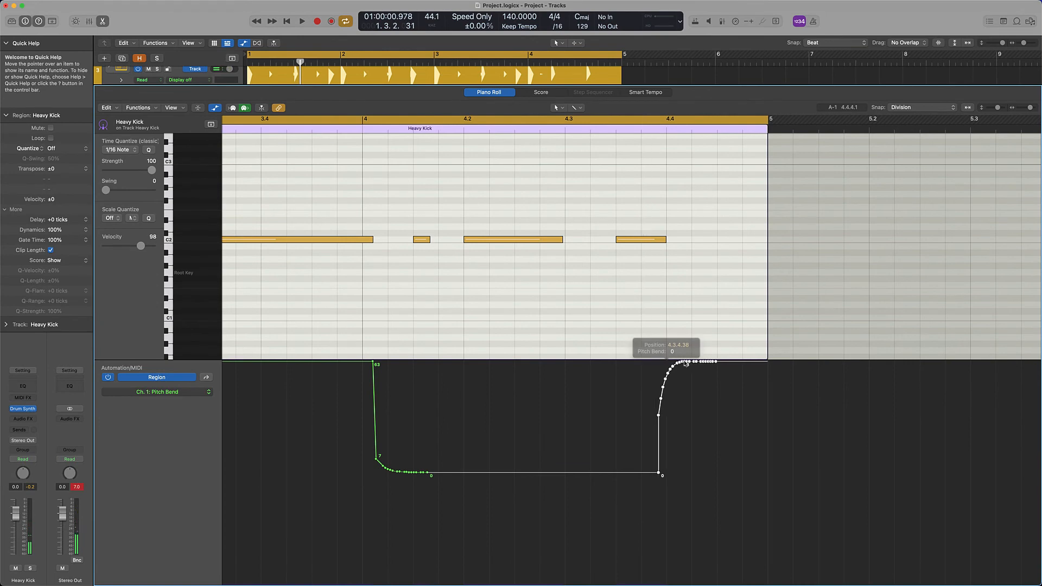
click(301, 21)
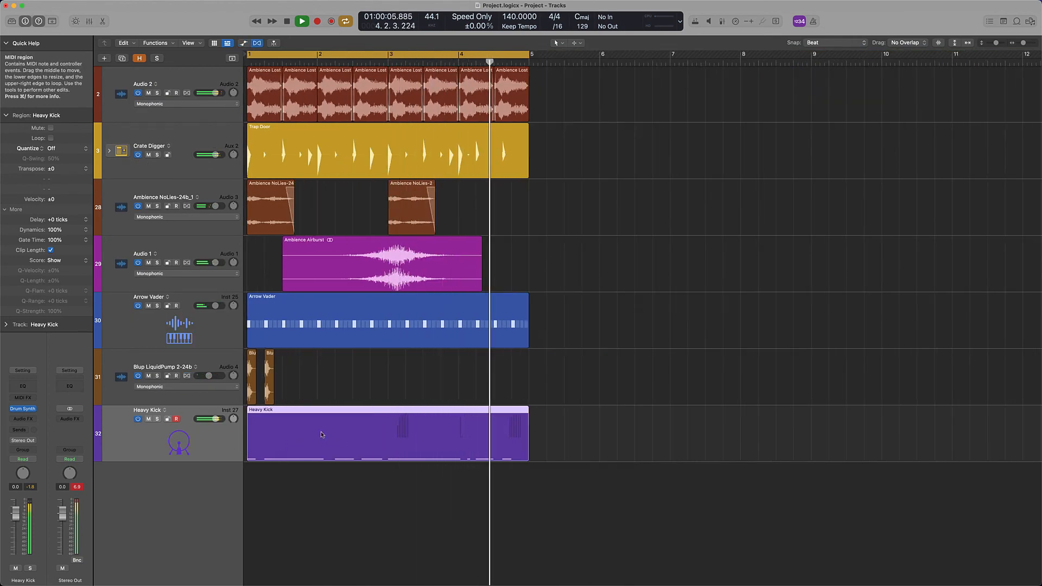
click(286, 21)
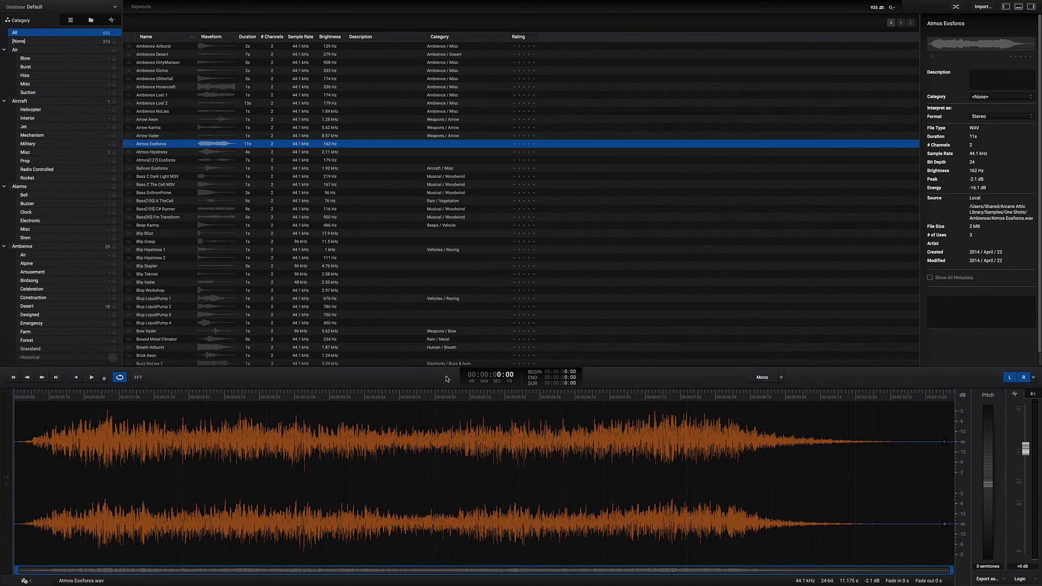
mouse_move(124, 4)
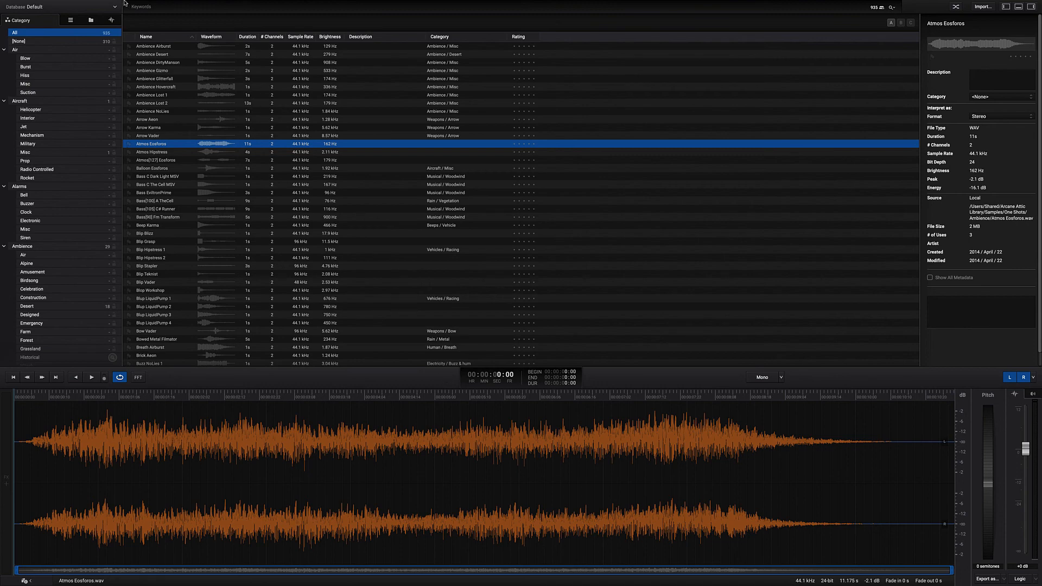
Open Preferences and the I/O Manager, then view Bass Management and Binaural Monitoring (SADIE, KU100)
click(33, 5)
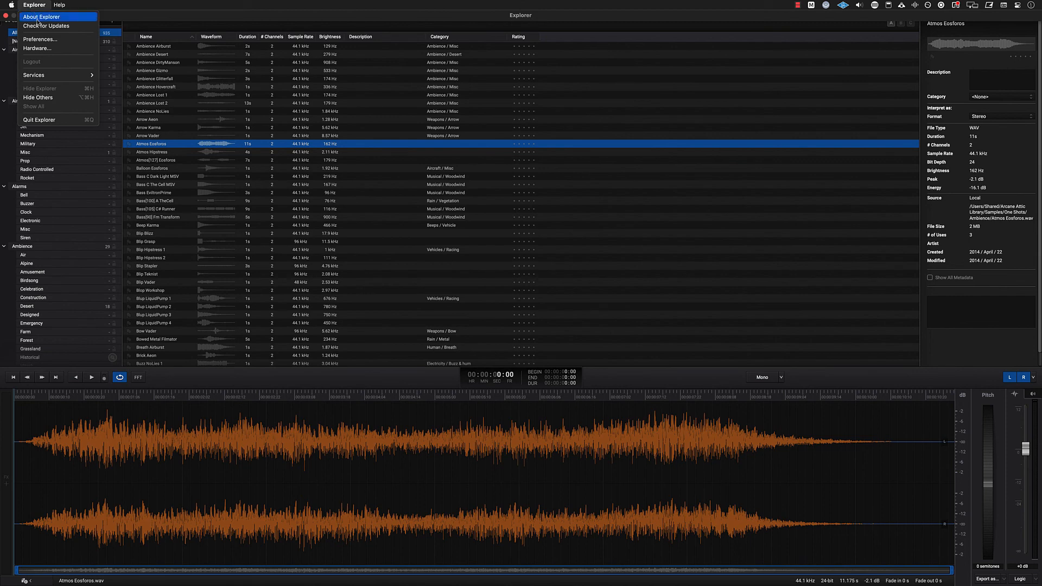
click(39, 38)
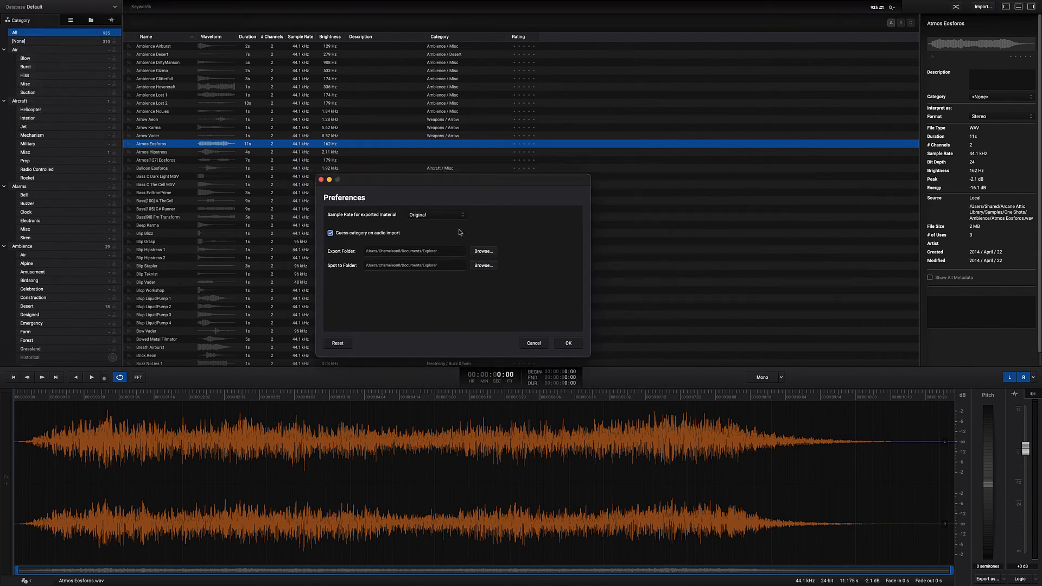
click(33, 5)
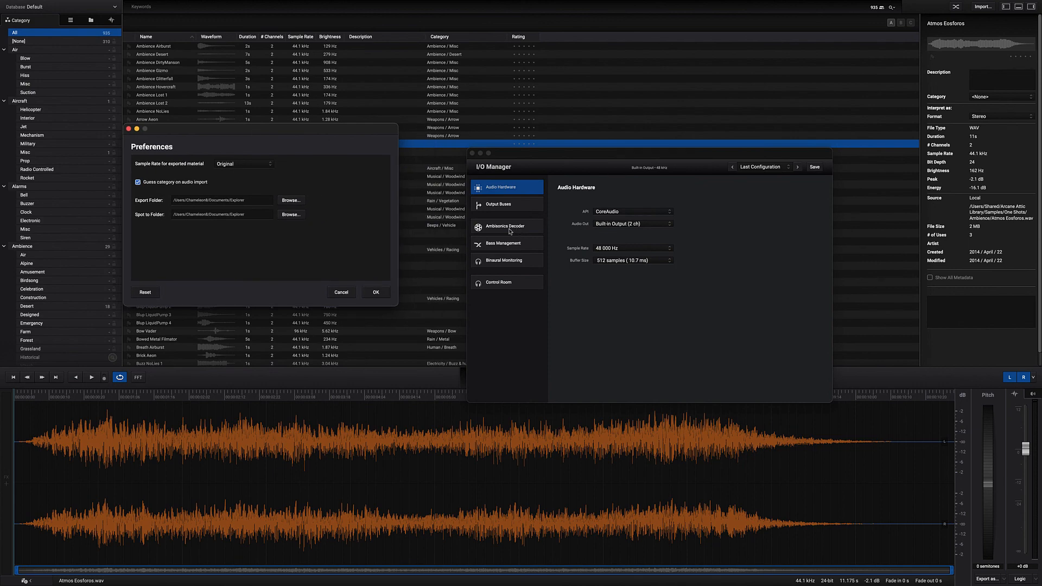
click(503, 243)
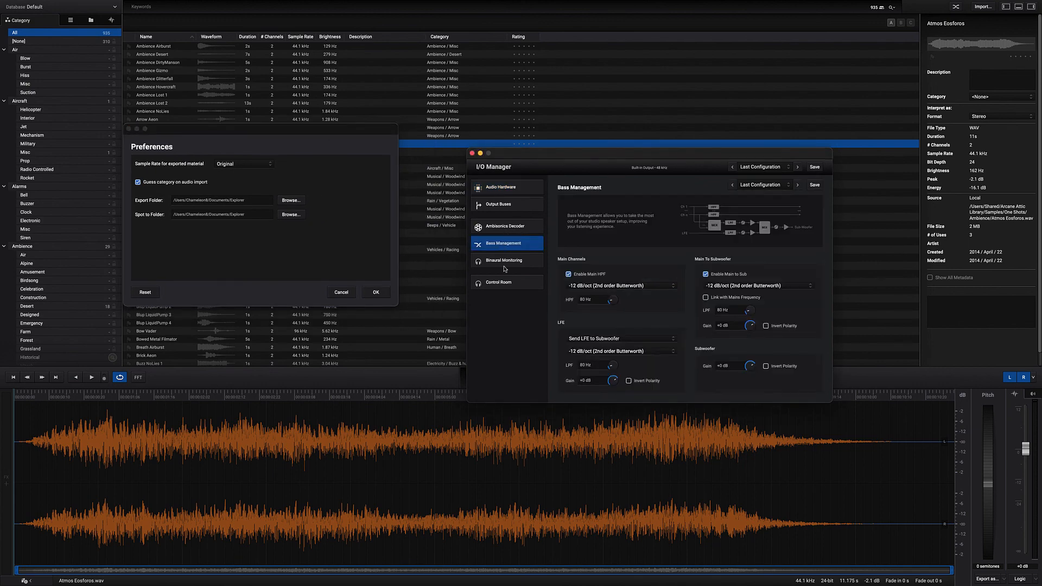
click(505, 260)
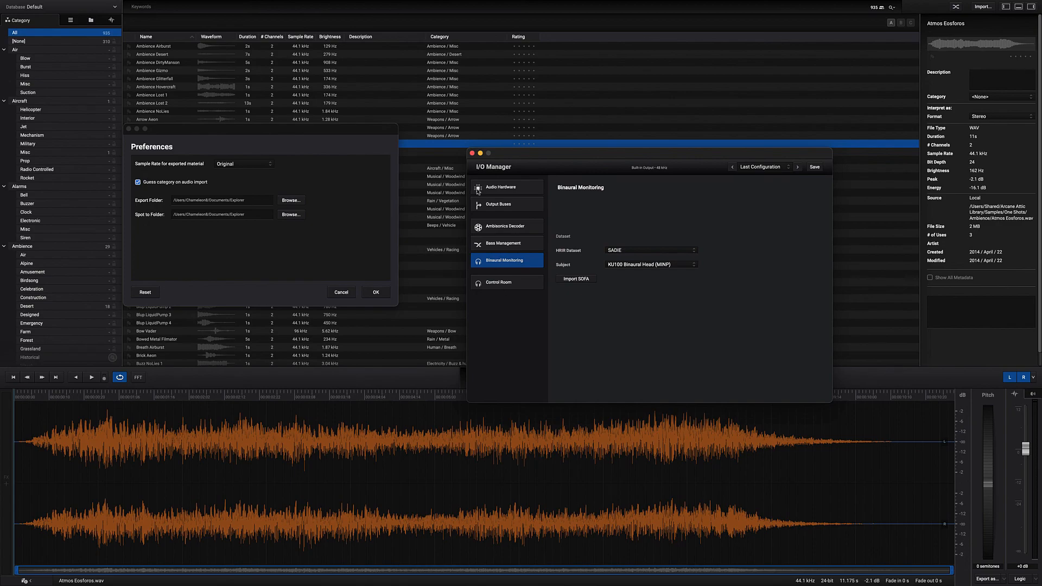